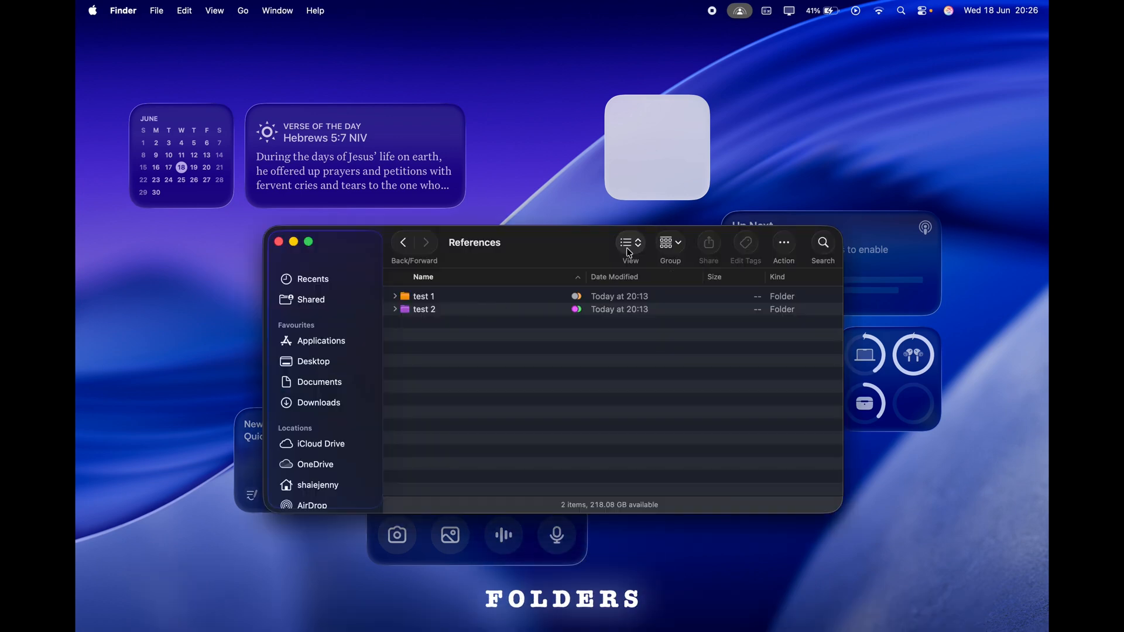
# - Show the References folders as icons and tag the test 2 folder red
pyautogui.click(626, 243)
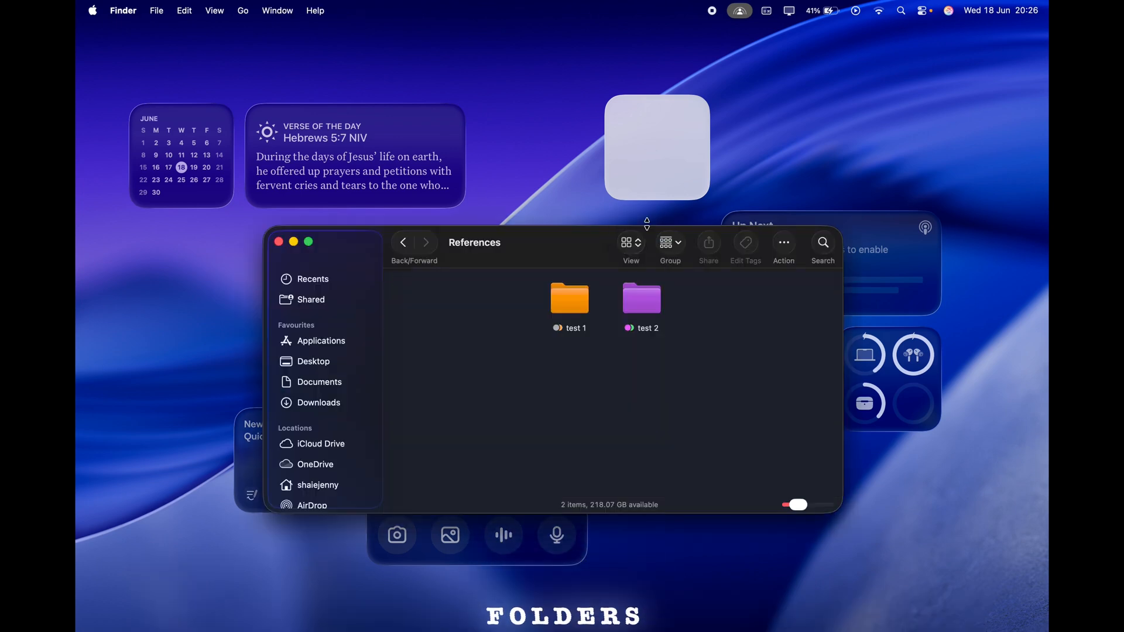
pyautogui.rightClick(641, 297)
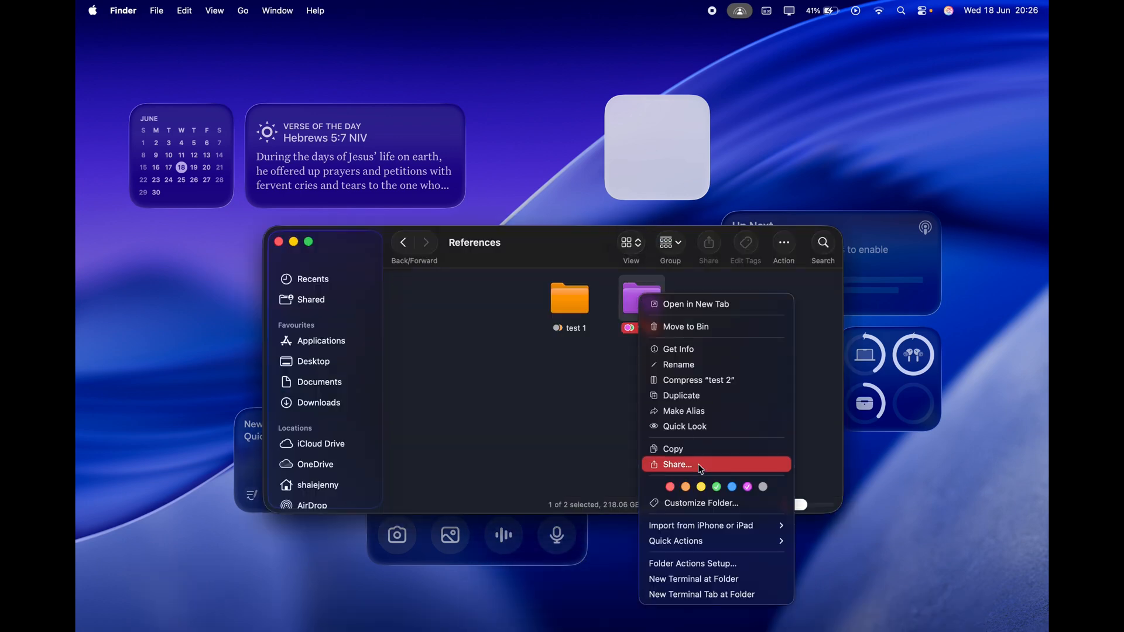
pyautogui.click(745, 487)
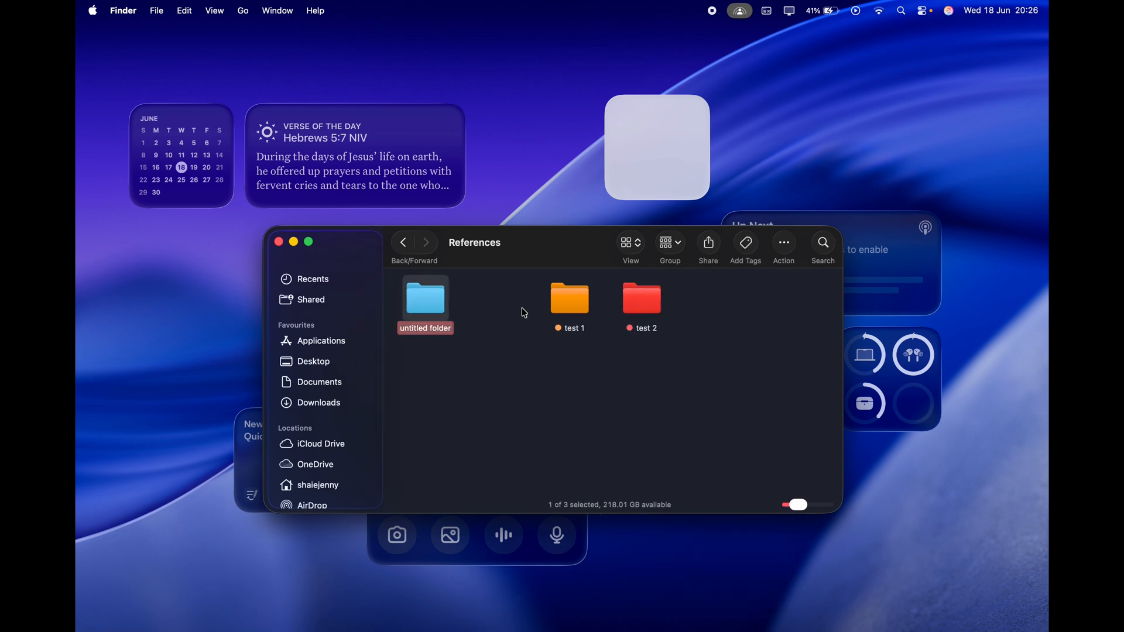
# - Add a new folder named hhhhh and tag it blue
pyautogui.write('hhhhh')
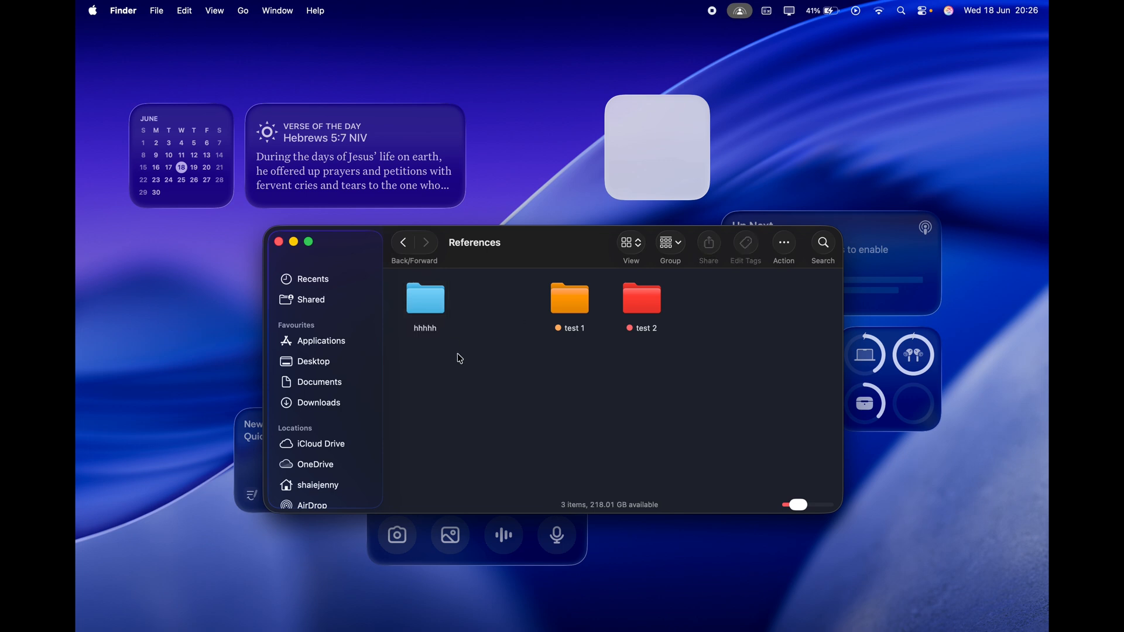
pyautogui.rightClick(425, 298)
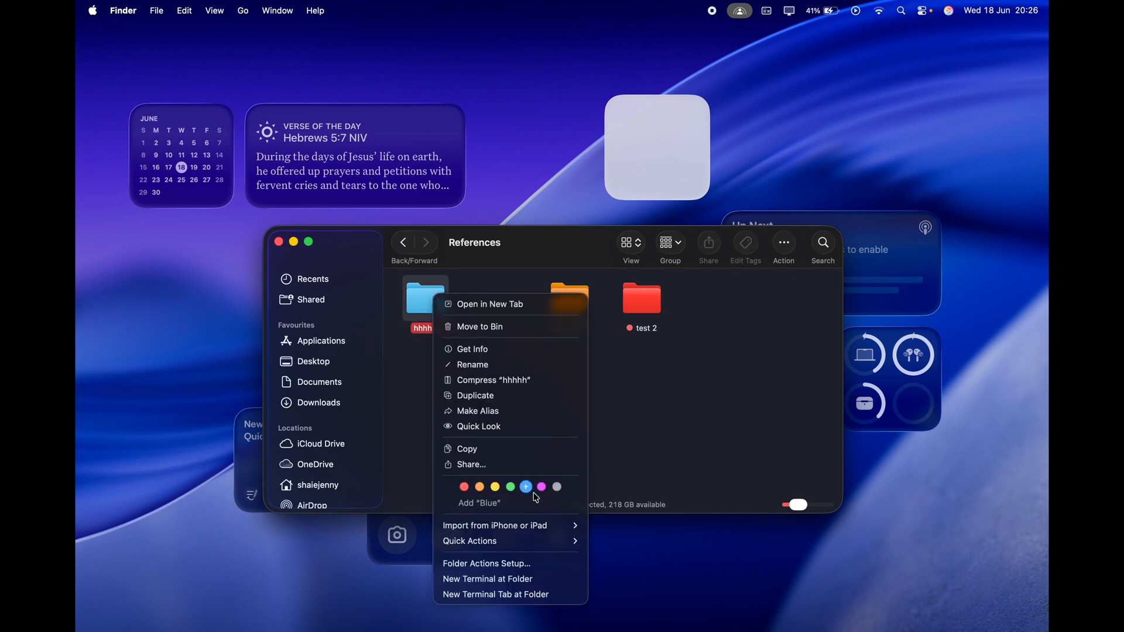
pyautogui.click(526, 487)
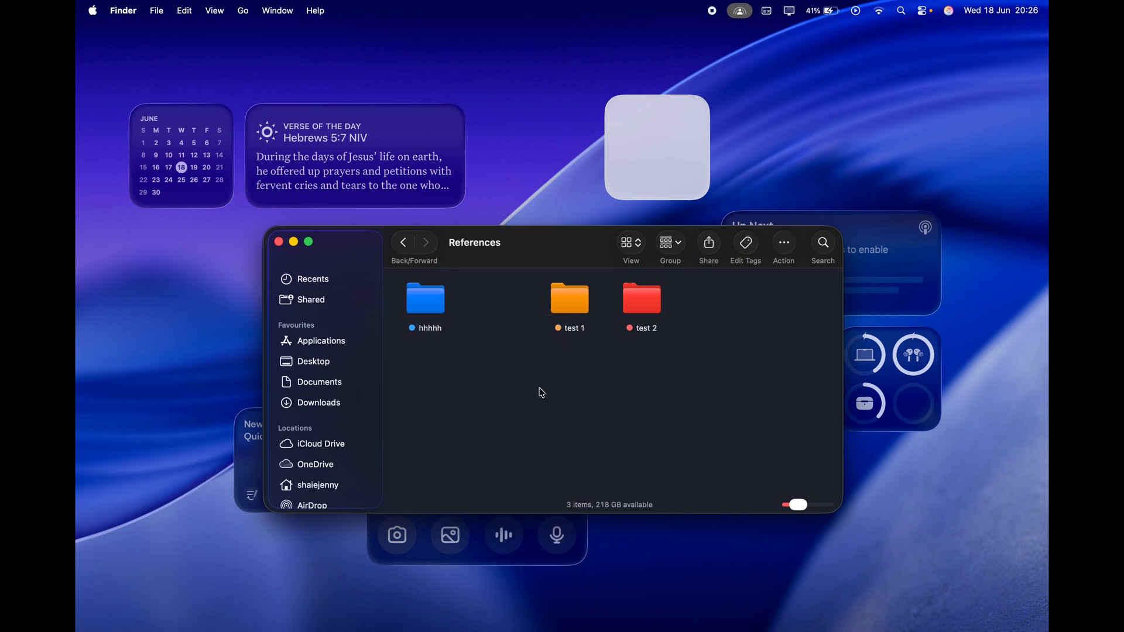
# - Enlarge the folder icons with the size slider, then bring up Control Centre
pyautogui.moveTo(797, 505); pyautogui.dragTo(803, 505)
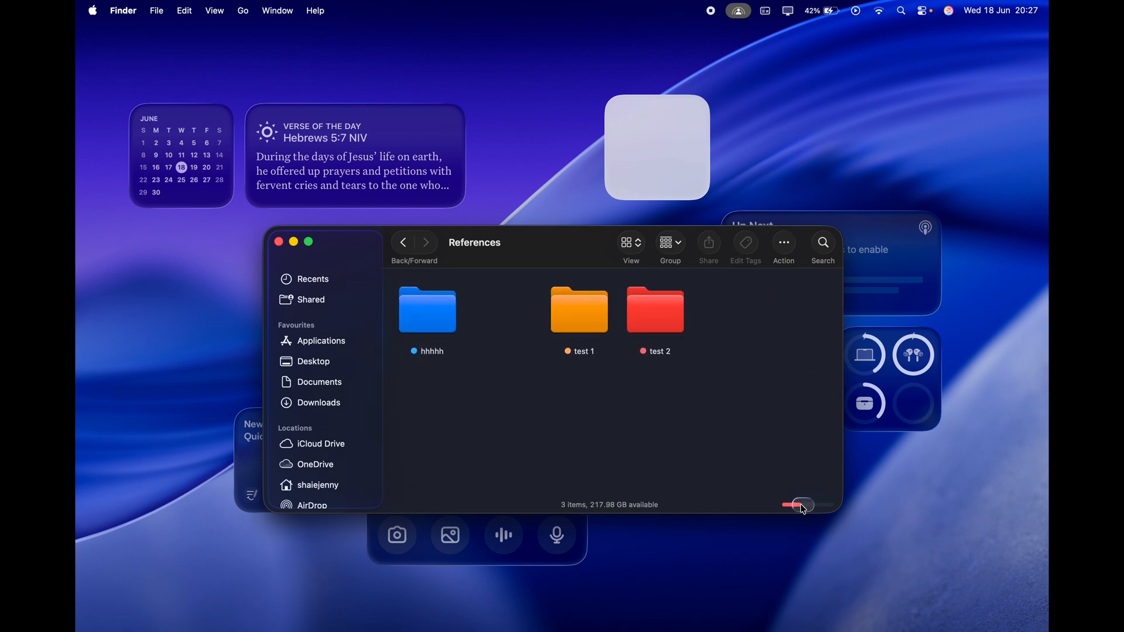
pyautogui.moveTo(786, 505); pyautogui.dragTo(809, 504)
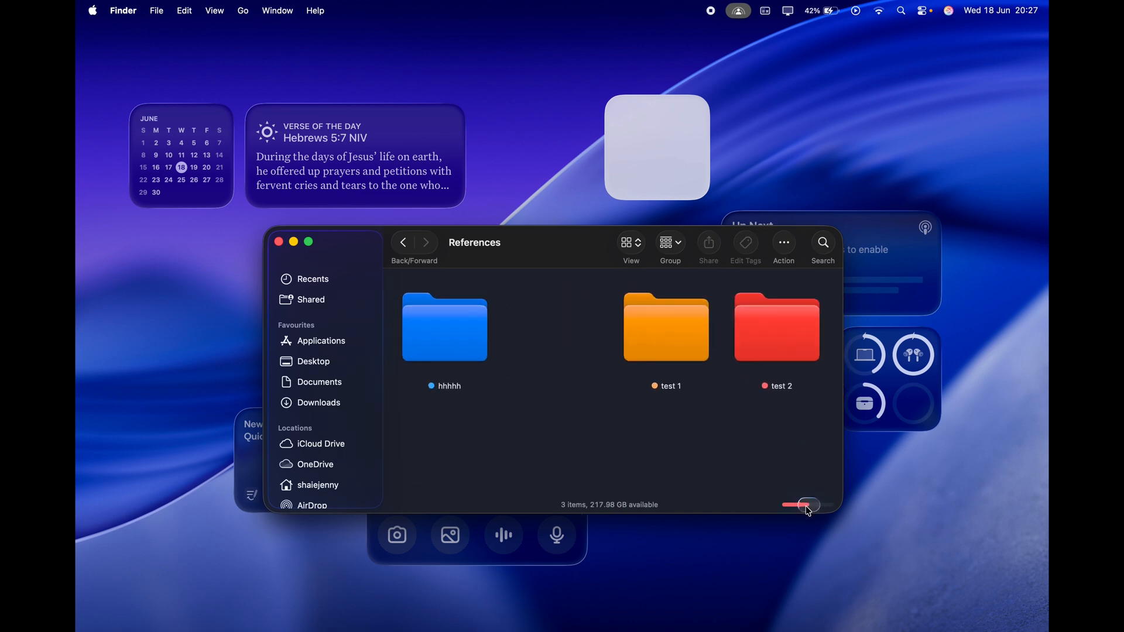
pyautogui.click(924, 10)
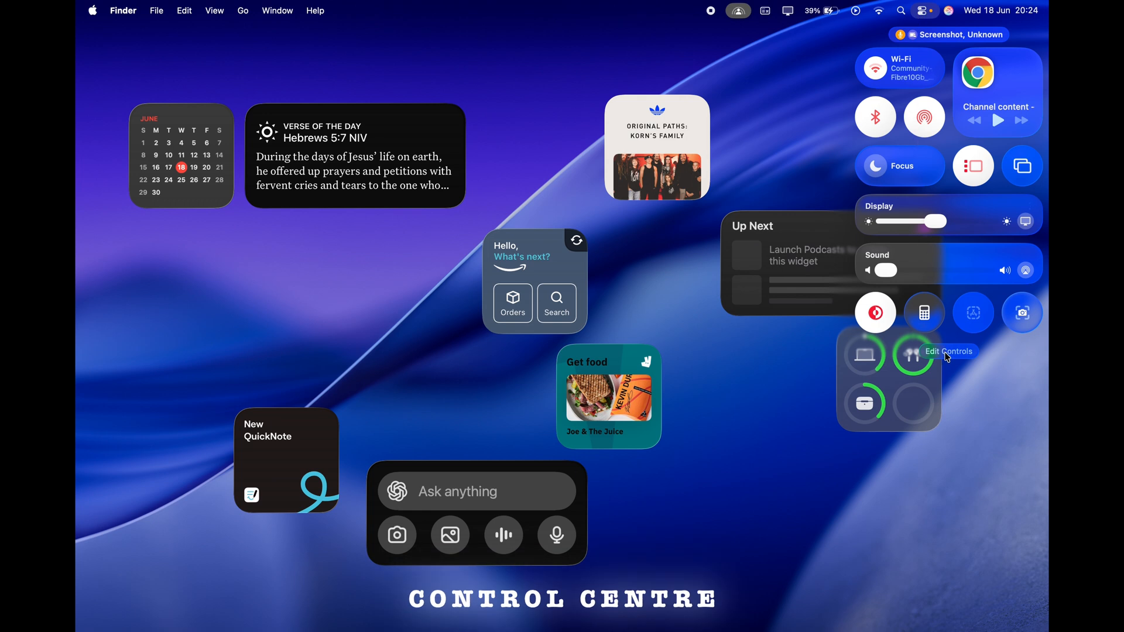
# - Enter the Edit Controls gallery and finish customising without changes
pyautogui.click(949, 351)
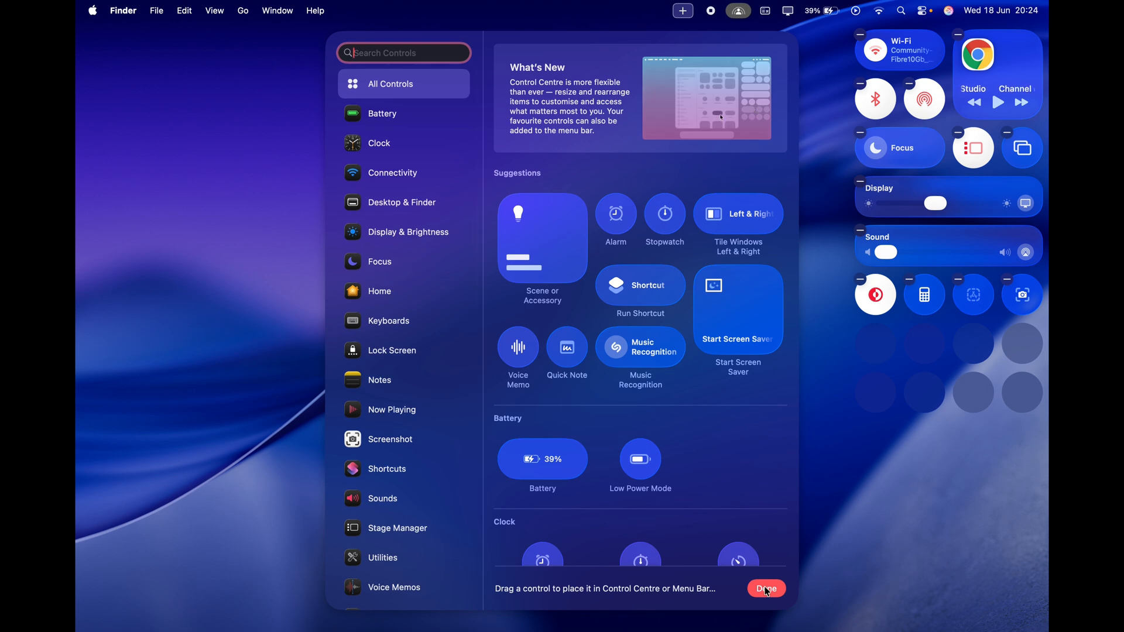
pyautogui.click(766, 589)
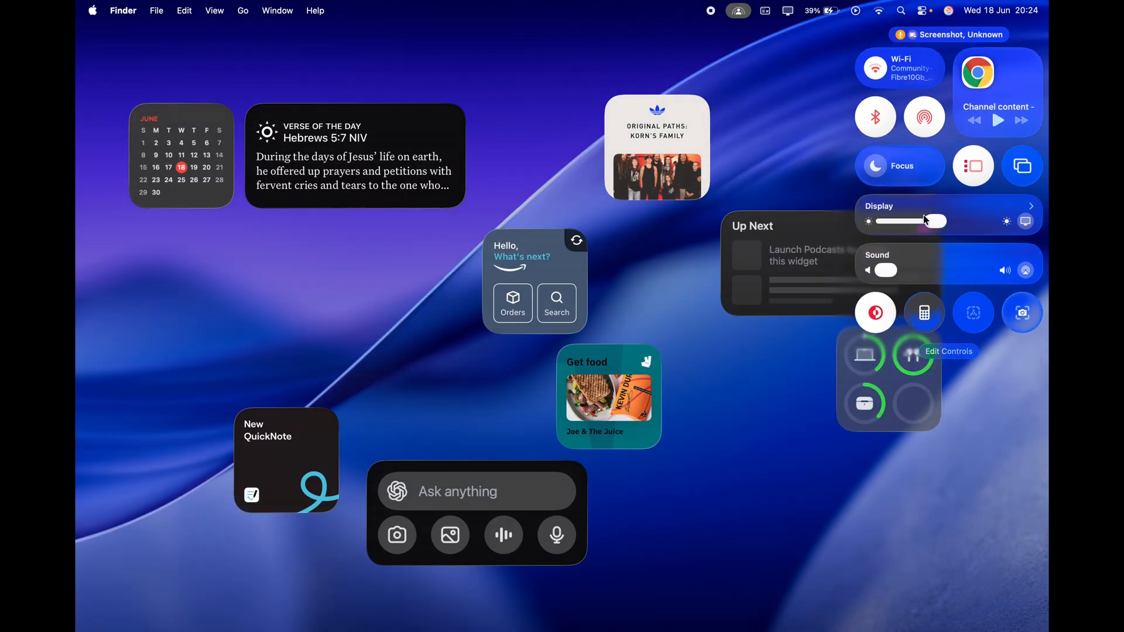
# - Lower the display brightness and turn up the sound volume
pyautogui.moveTo(945, 221); pyautogui.dragTo(925, 222)
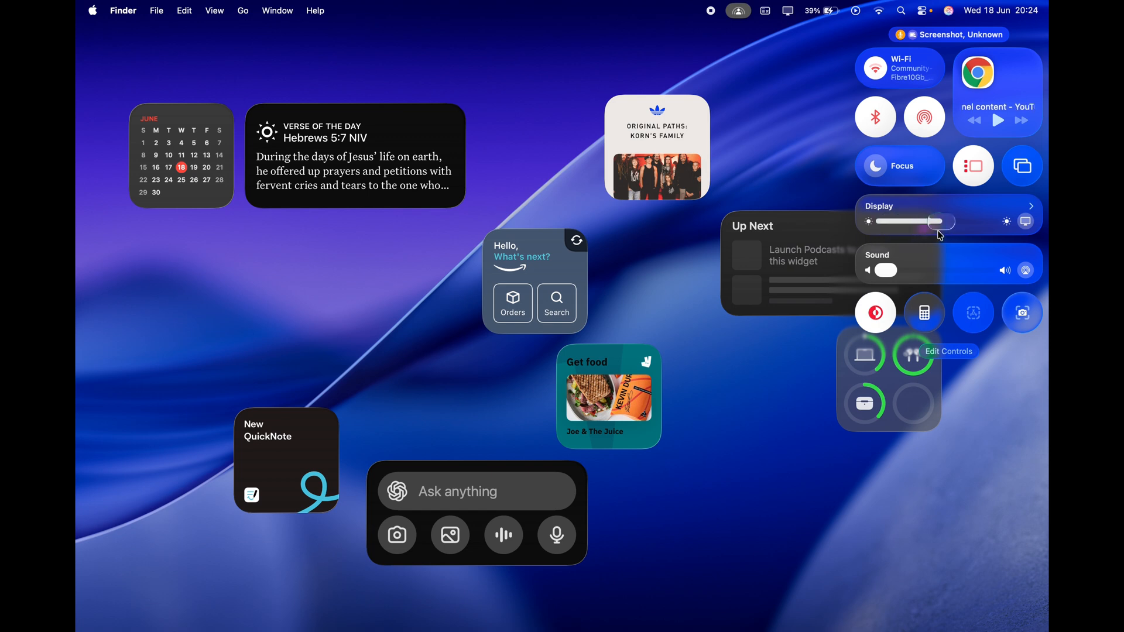
pyautogui.moveTo(925, 221); pyautogui.dragTo(899, 222)
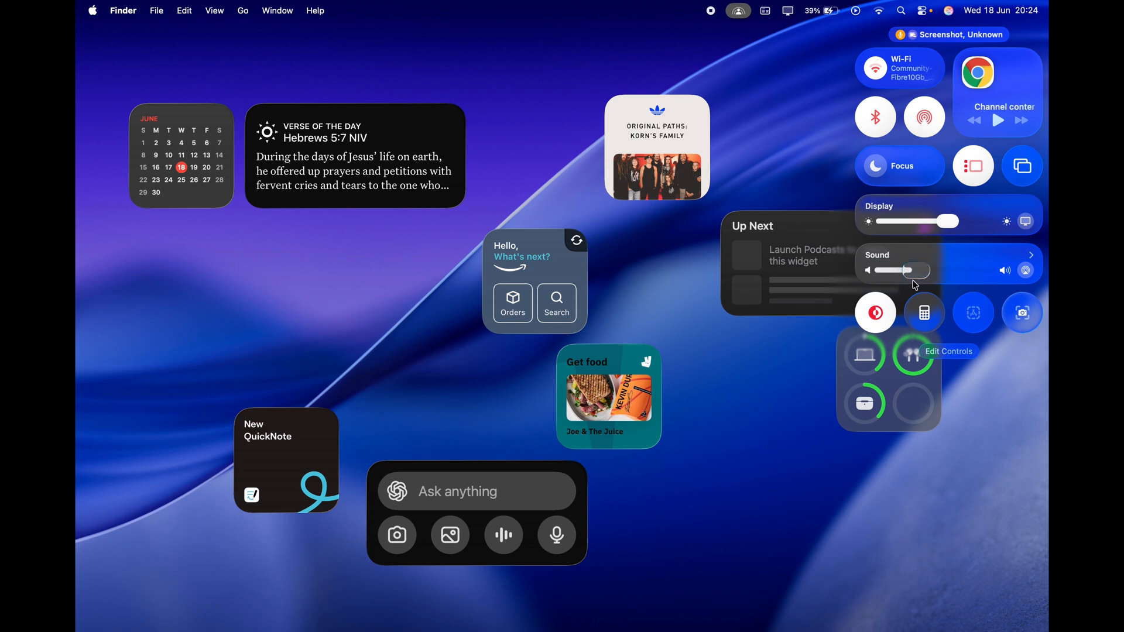
pyautogui.moveTo(905, 270); pyautogui.dragTo(932, 270)
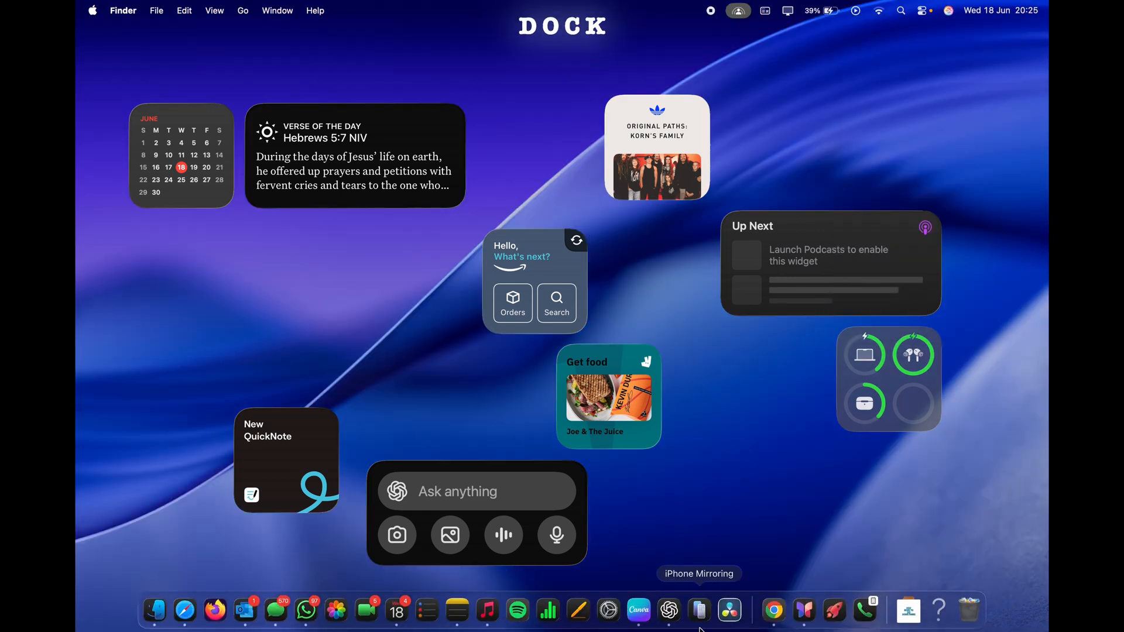
pyautogui.moveTo(304, 610)
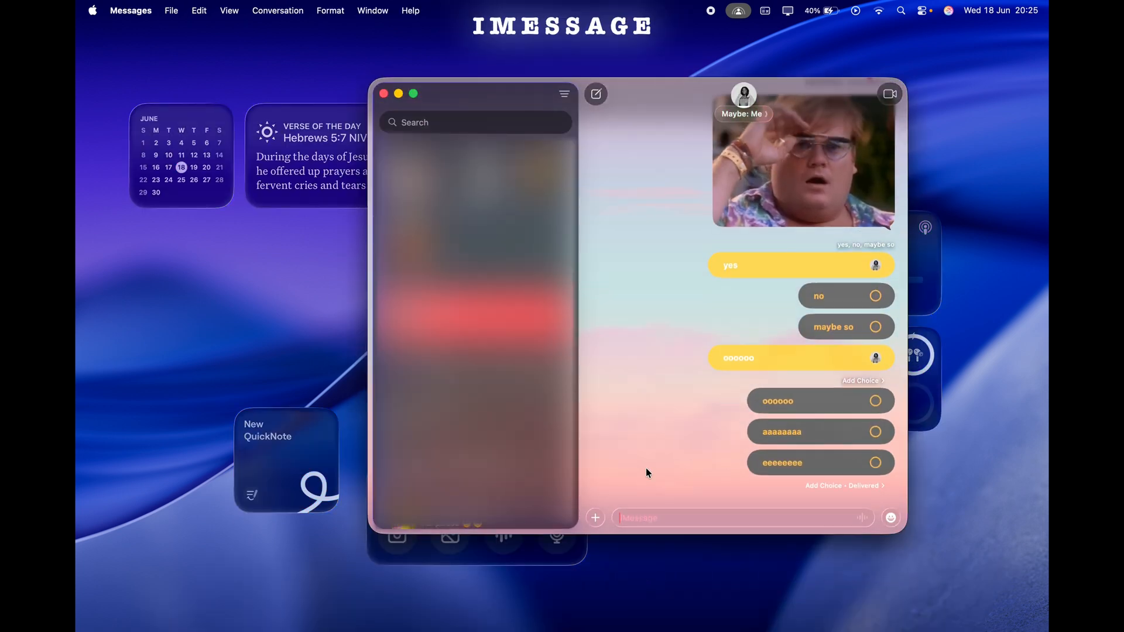
# - Send the message that not being able to change the background here is annoying
pyautogui.write("The fact I can't")
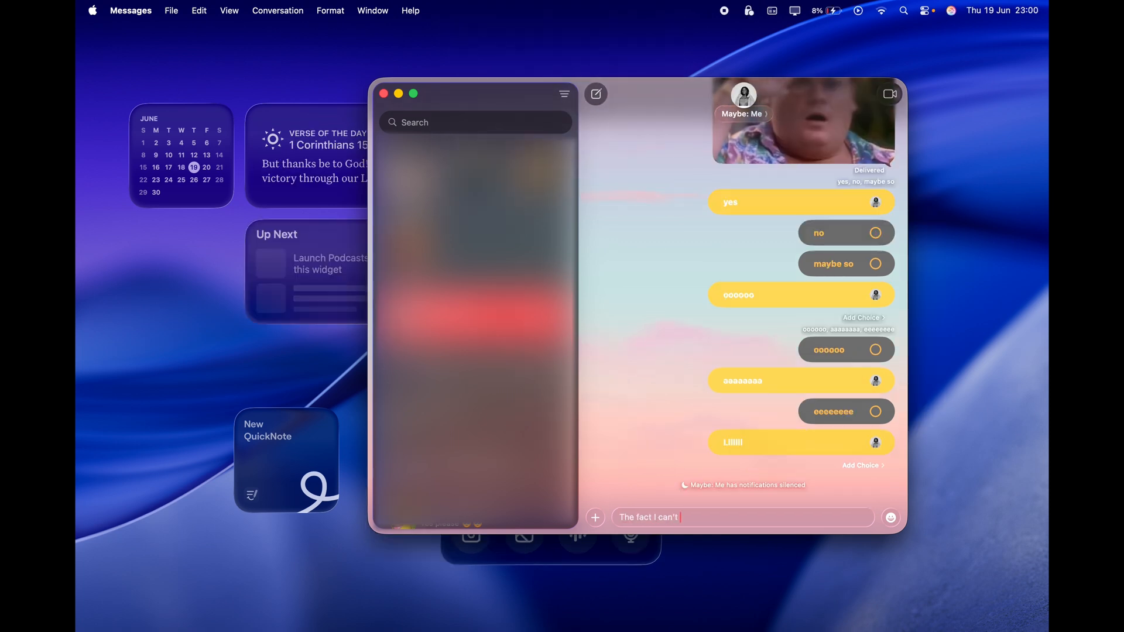
pyautogui.write('change the background here is ann')
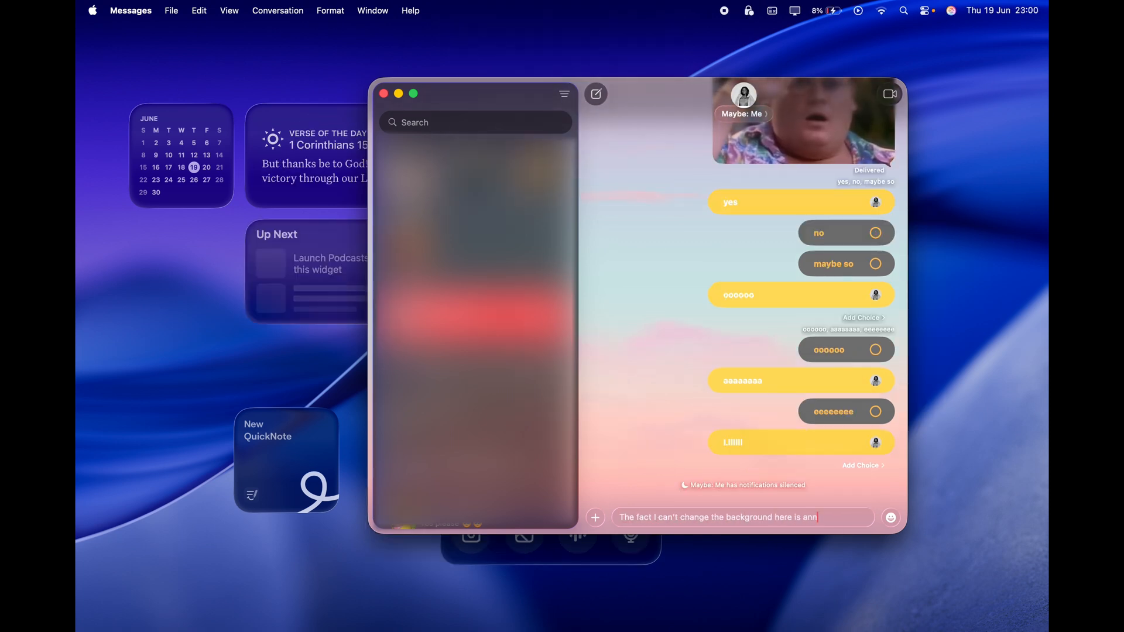
pyautogui.press('Return')
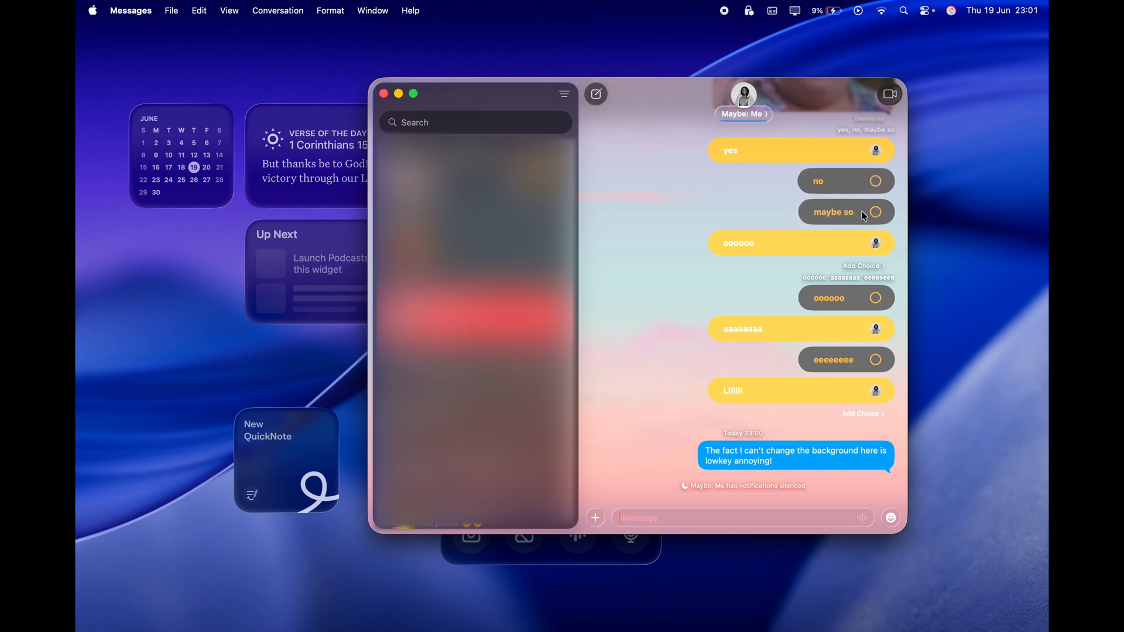
pyautogui.click(845, 212)
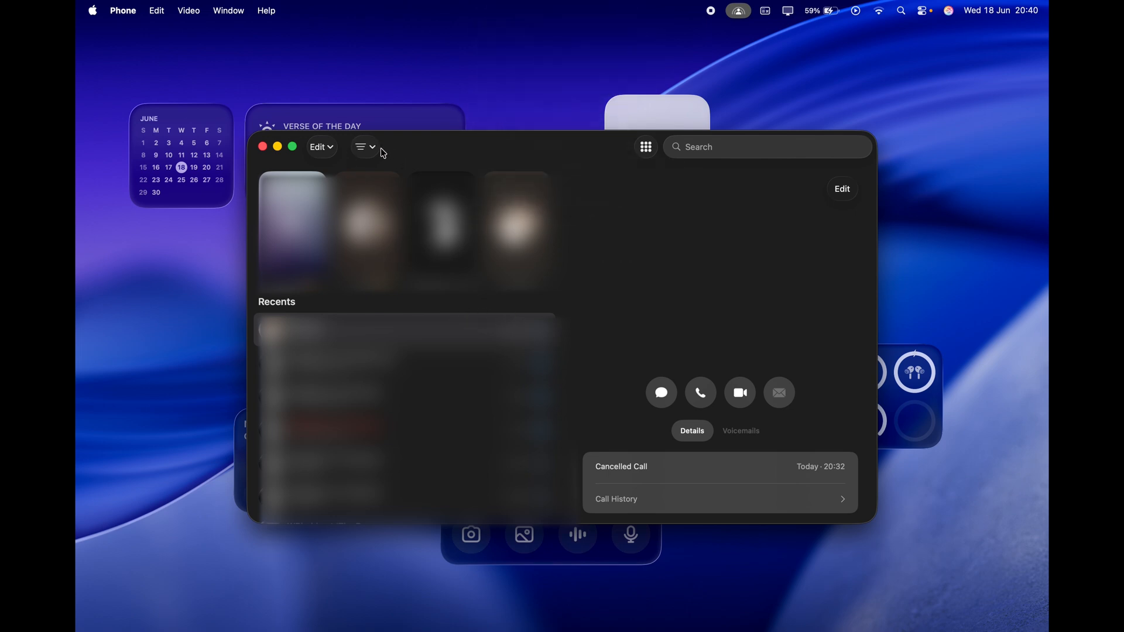
# - Filter recent calls to Missed and bring up the Unknown Callers screening setup
pyautogui.click(363, 148)
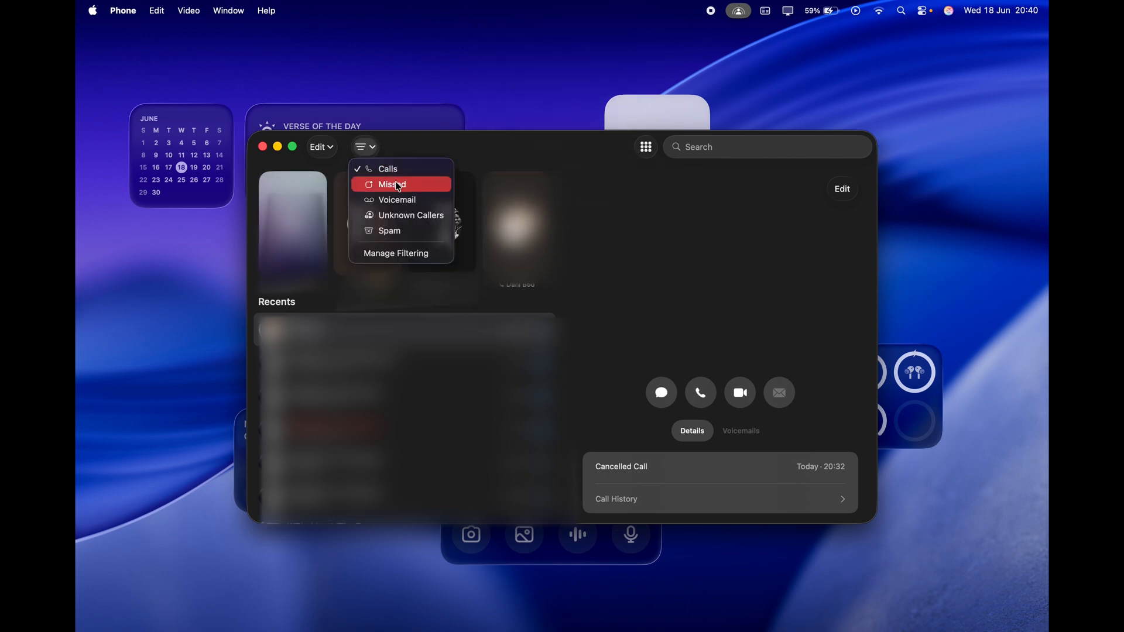
pyautogui.click(397, 200)
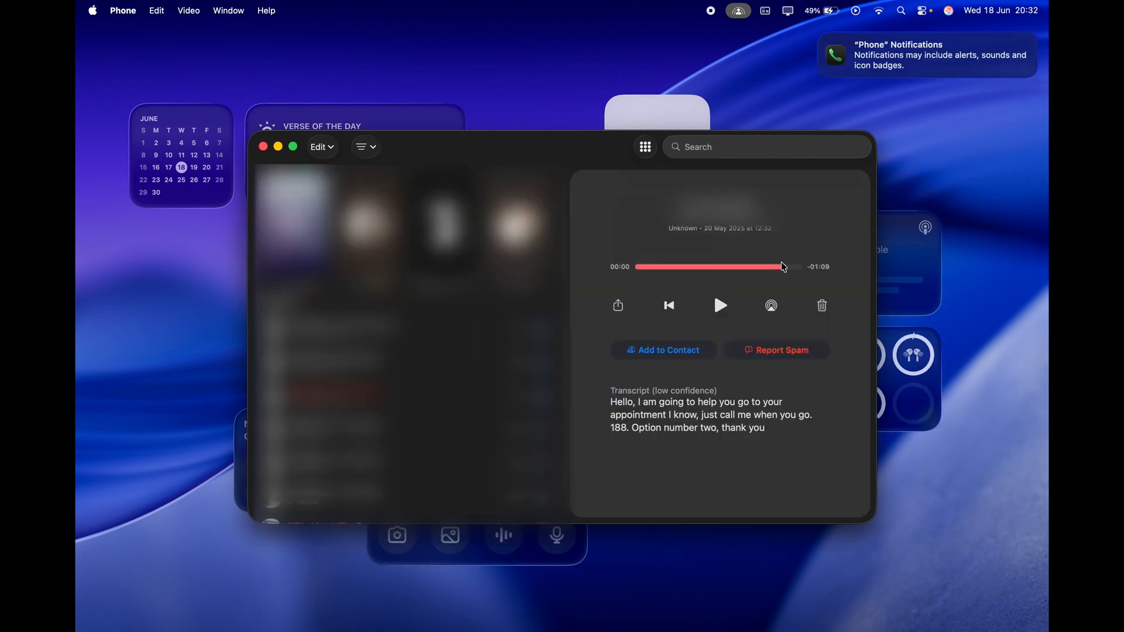
pyautogui.click(365, 148)
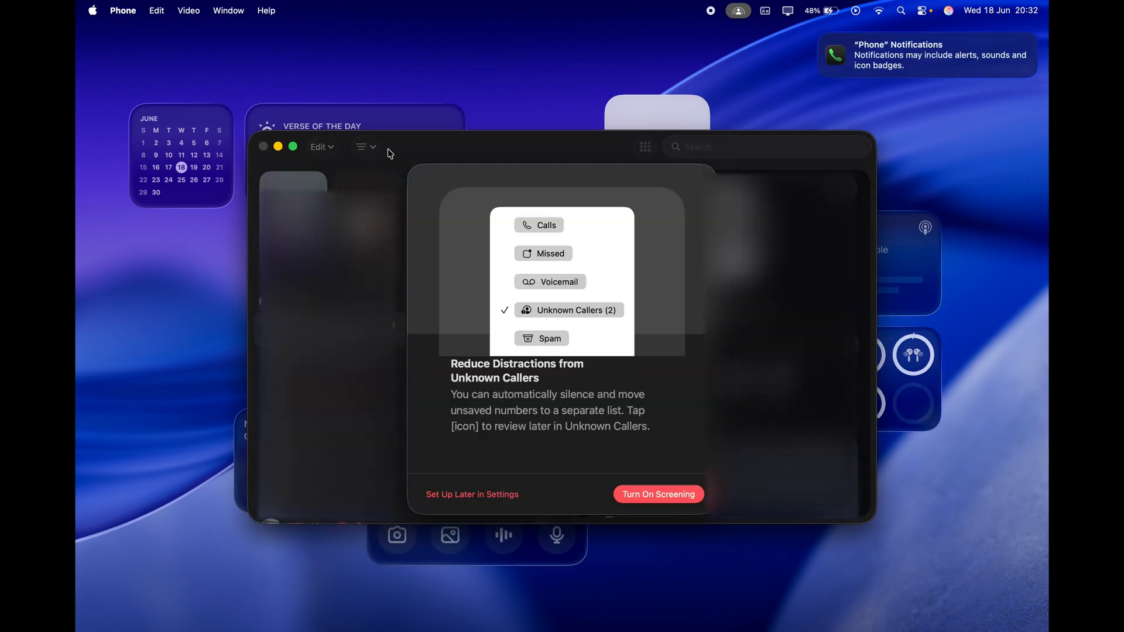
pyautogui.moveTo(631, 467)
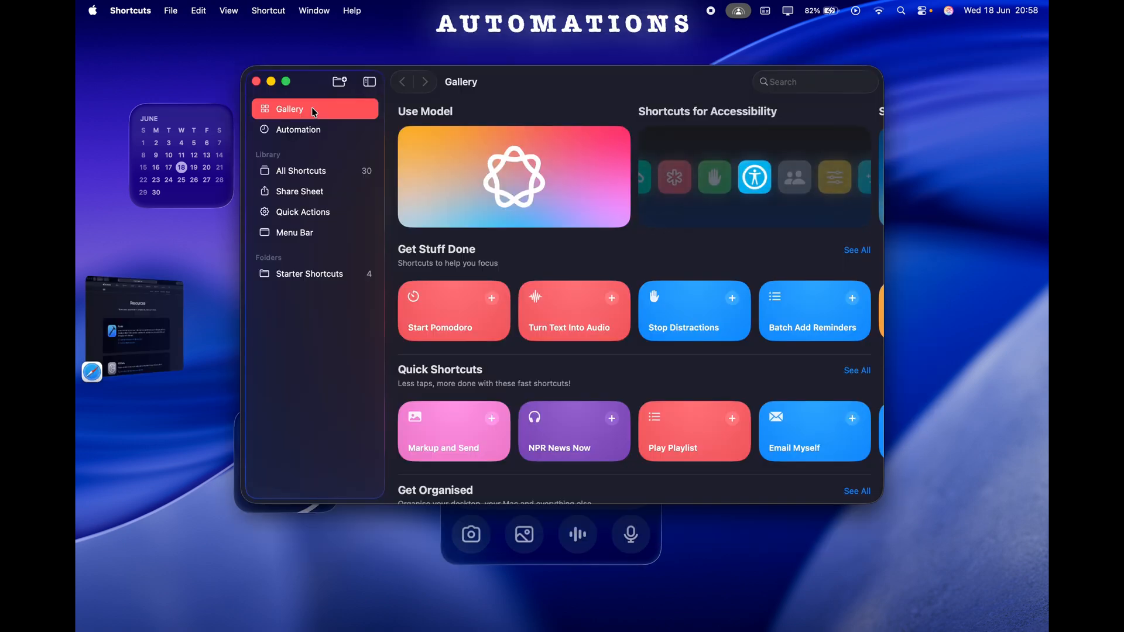
pyautogui.click(296, 130)
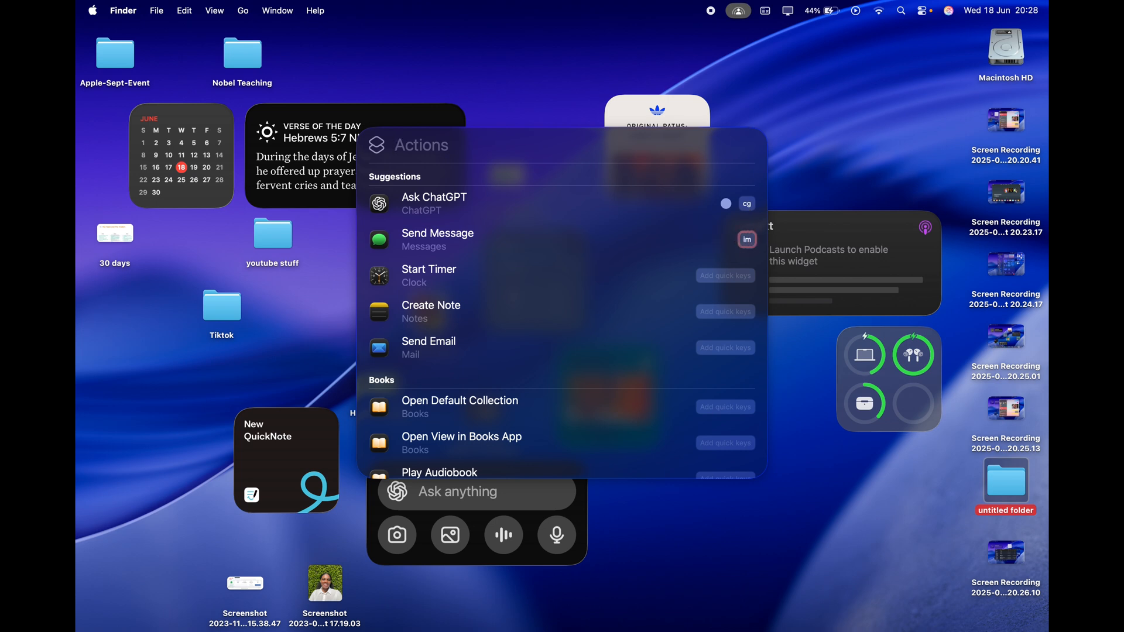
# - Try Spotlight quick keys 'im' and 'cg', search chatGPT, and scroll the app actions list
pyautogui.write('im')
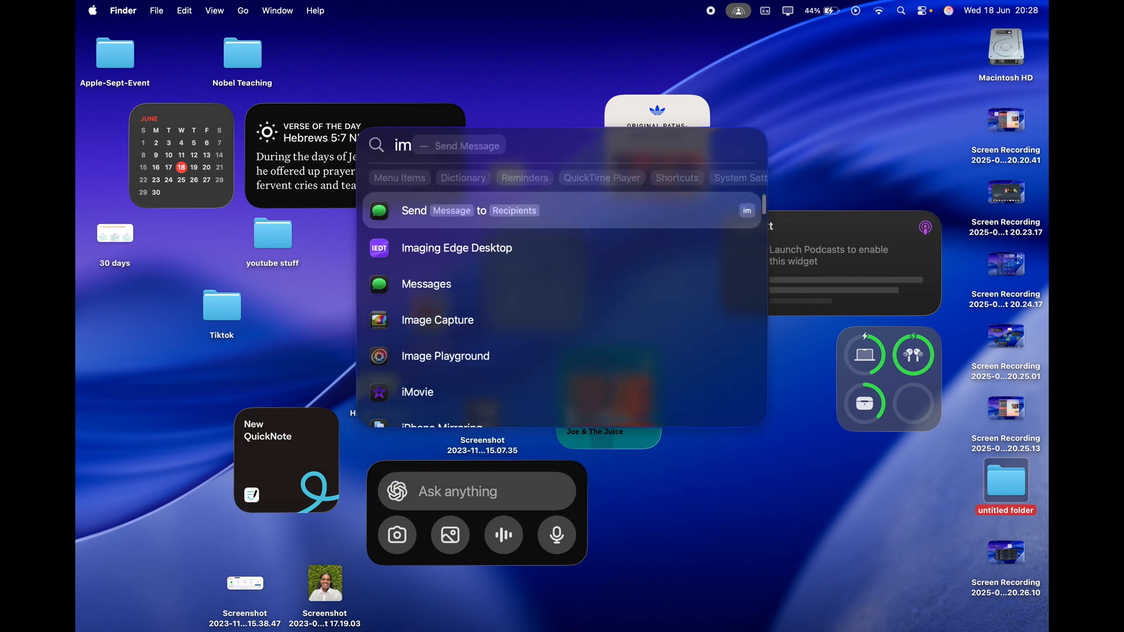
pyautogui.write('chatGPT')
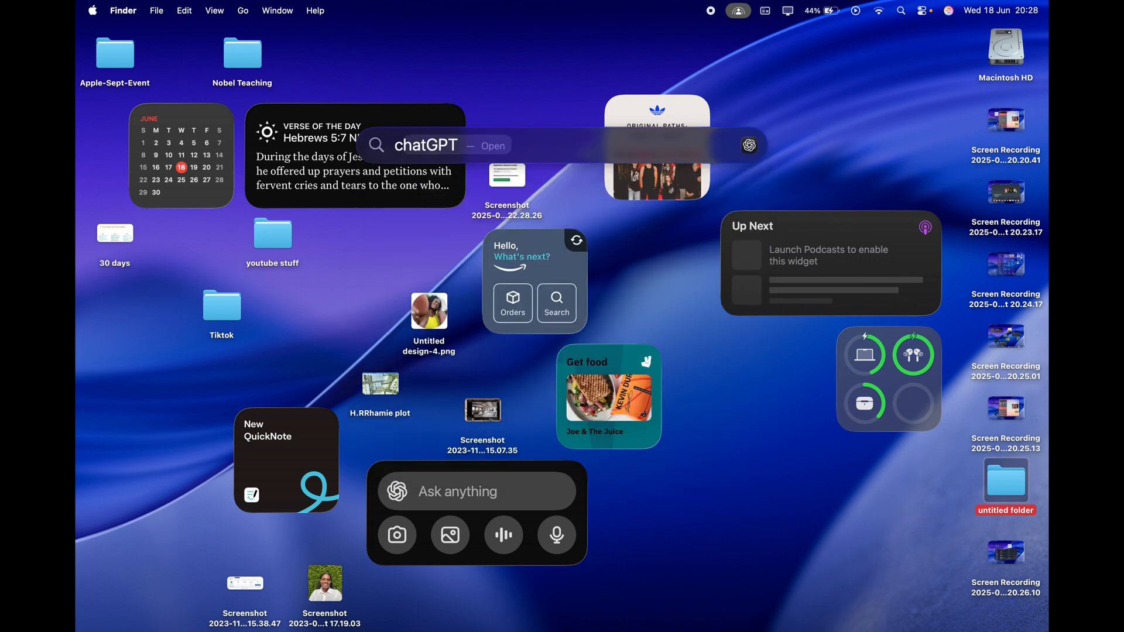
pyautogui.write('cg')
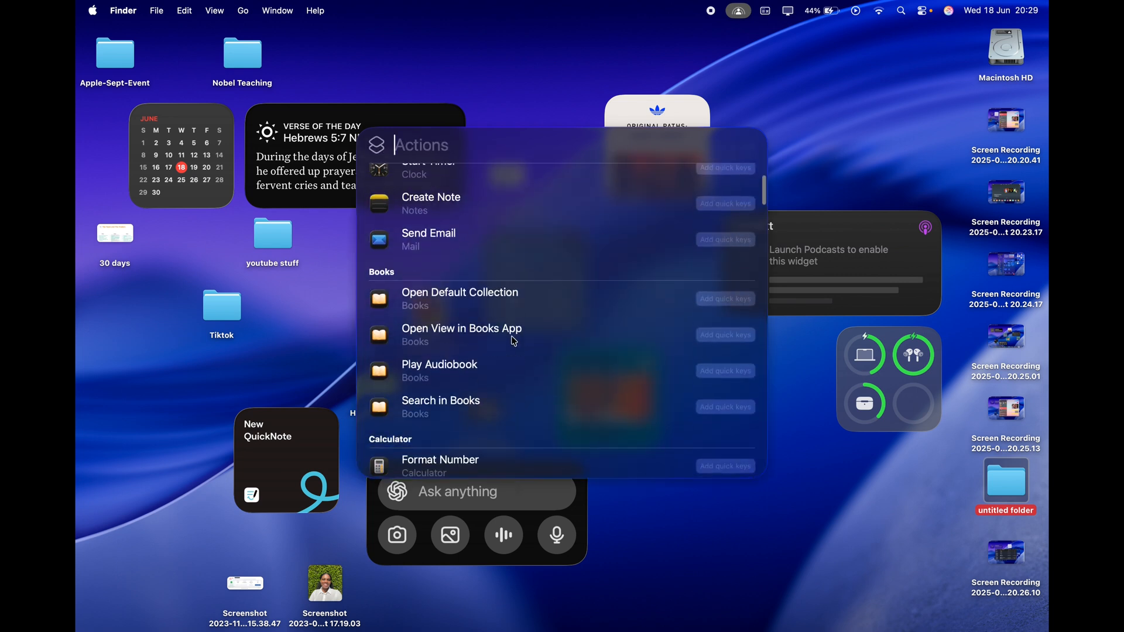
pyautogui.scroll(-3)
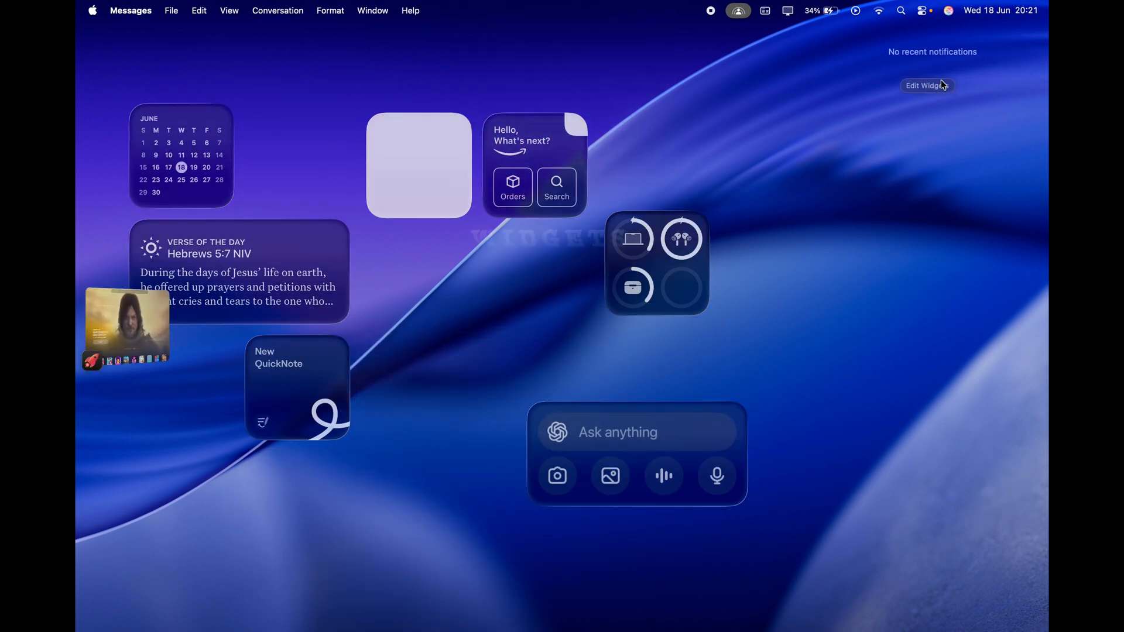
# - Edit the desktop widgets, browse the Podcasts Up Next widgets, and finish with Done
pyautogui.click(928, 86)
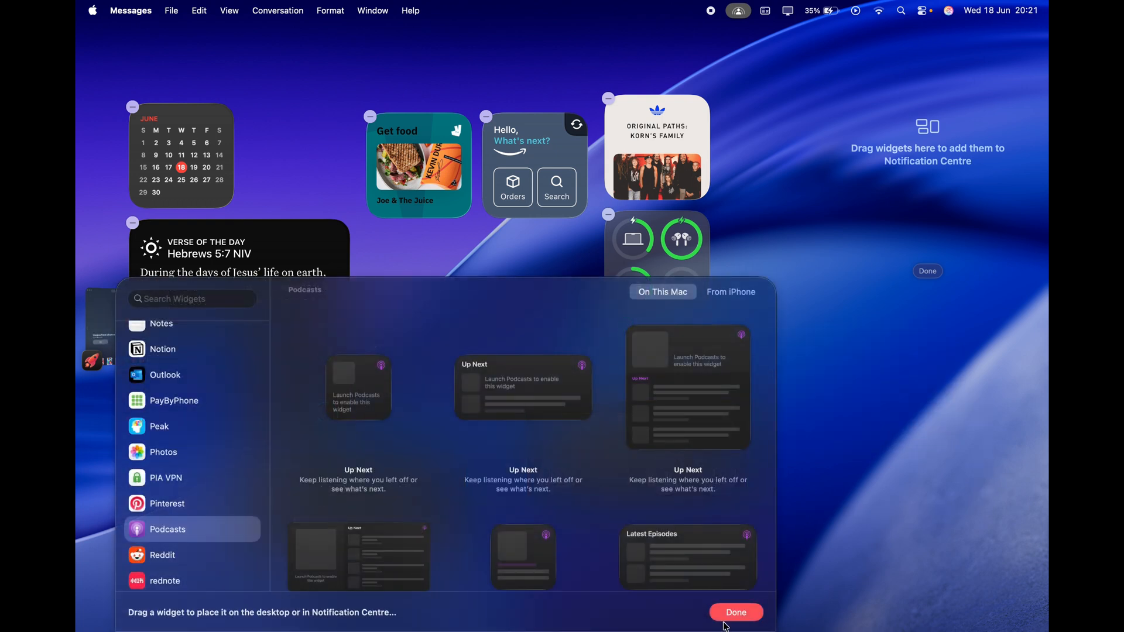
pyautogui.click(735, 612)
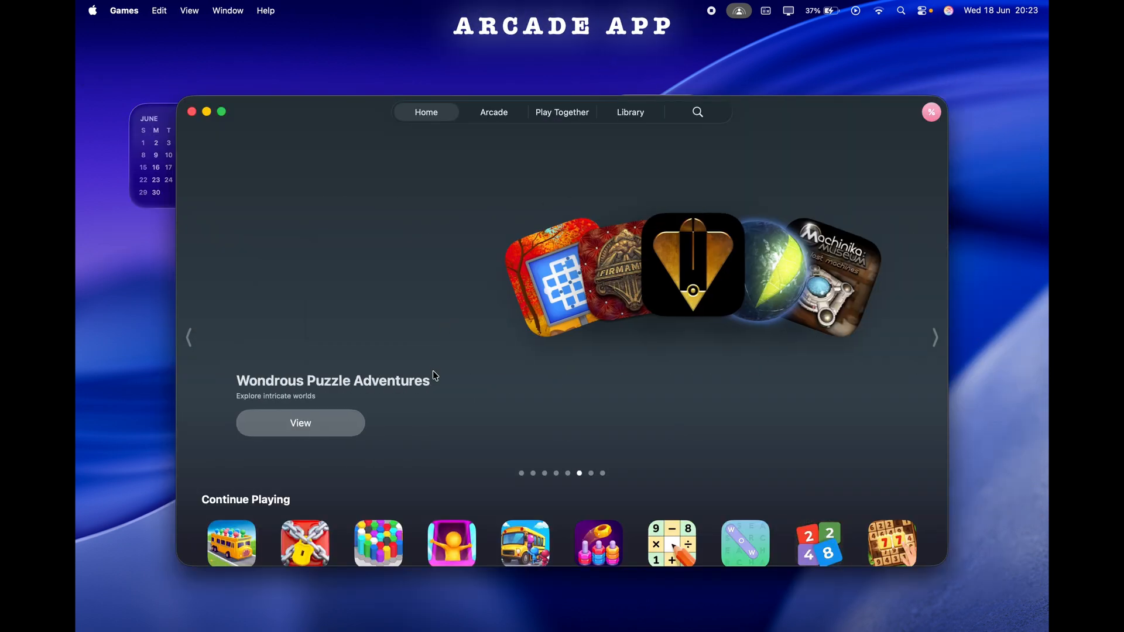
# - Scroll through the Games home page, then switch to the Arcade section
pyautogui.scroll(-3)
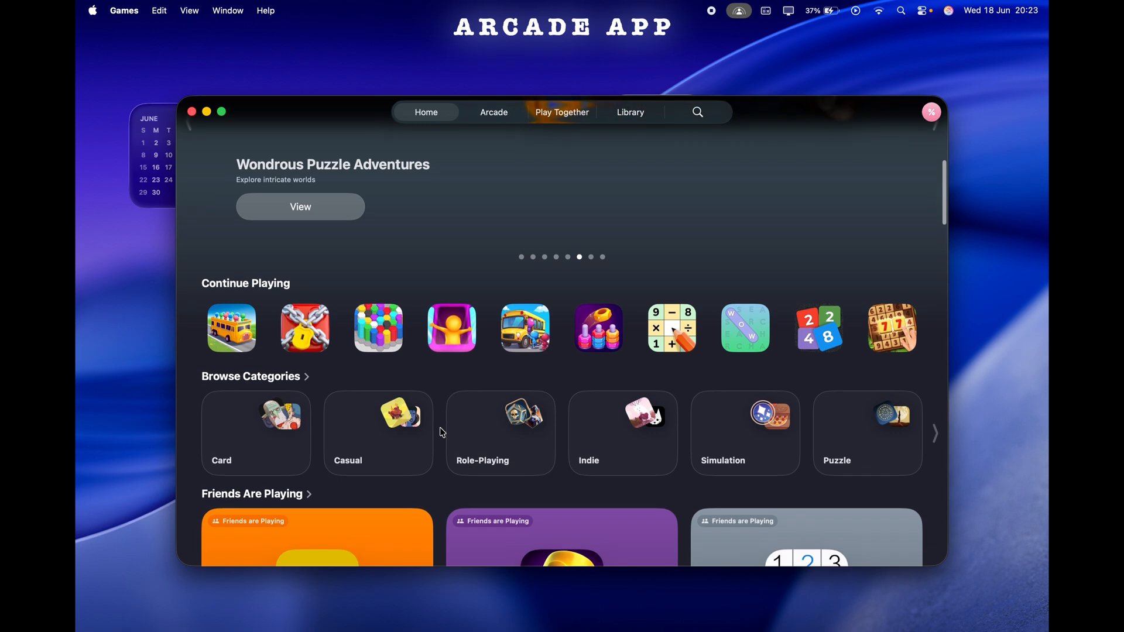
pyautogui.scroll(-3)
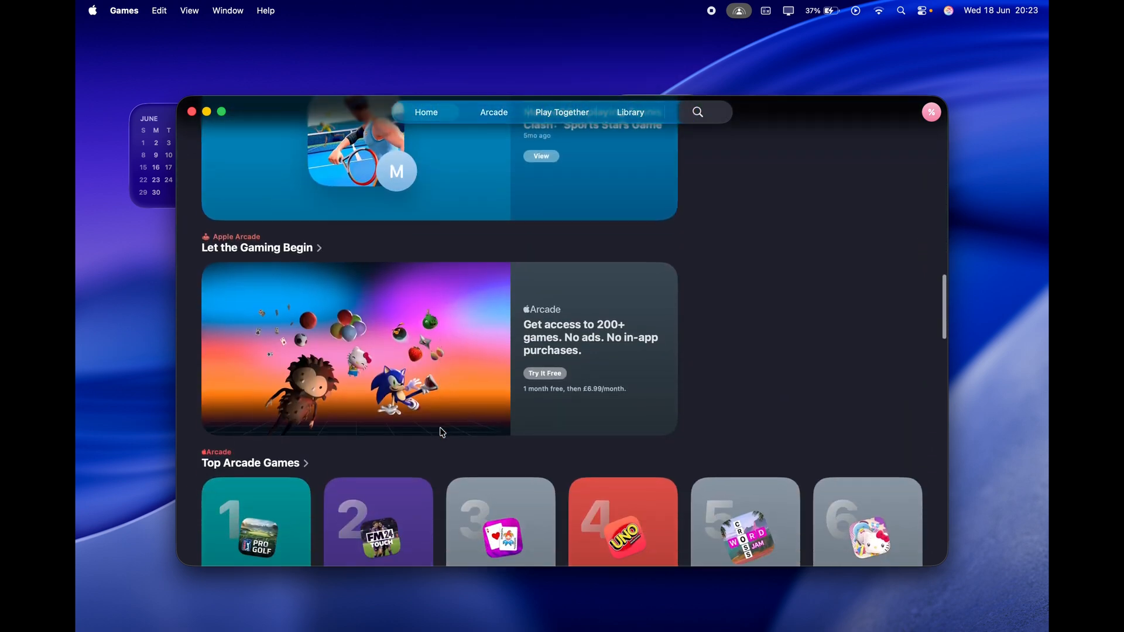
pyautogui.click(492, 113)
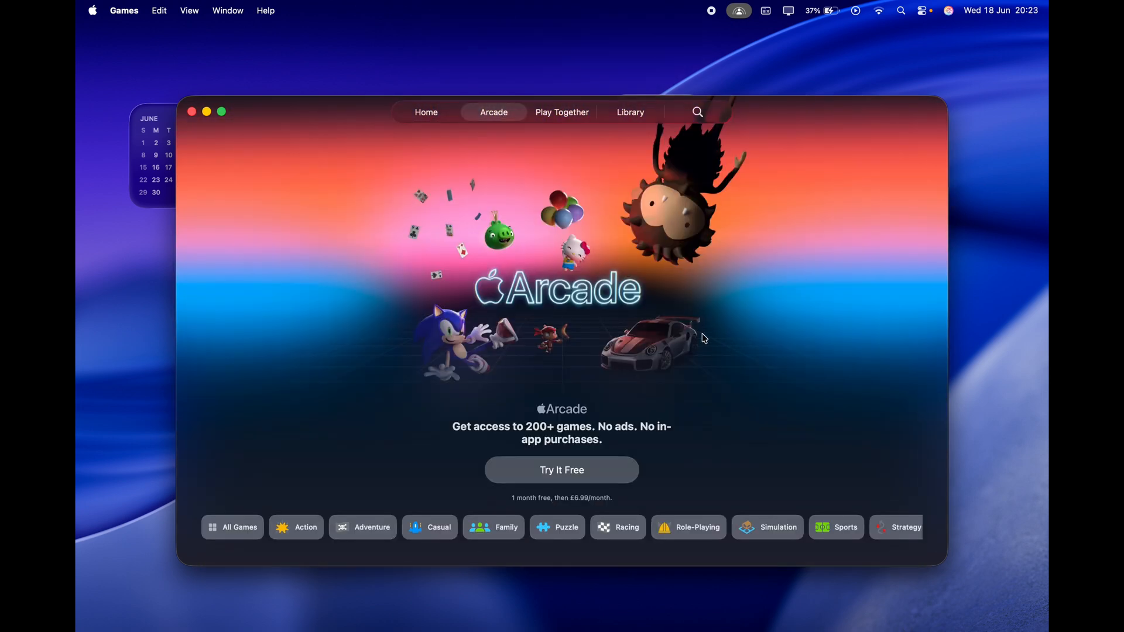
# - Browse the Apple Arcade collections, then move to the Library section
pyautogui.scroll(-3)
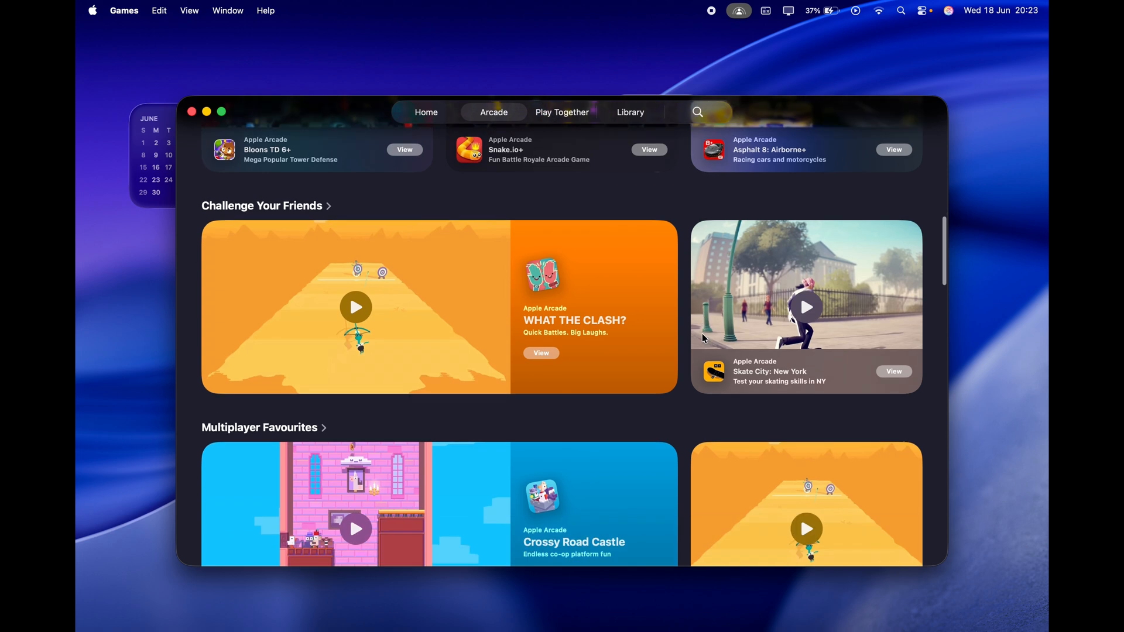
pyautogui.scroll(-3)
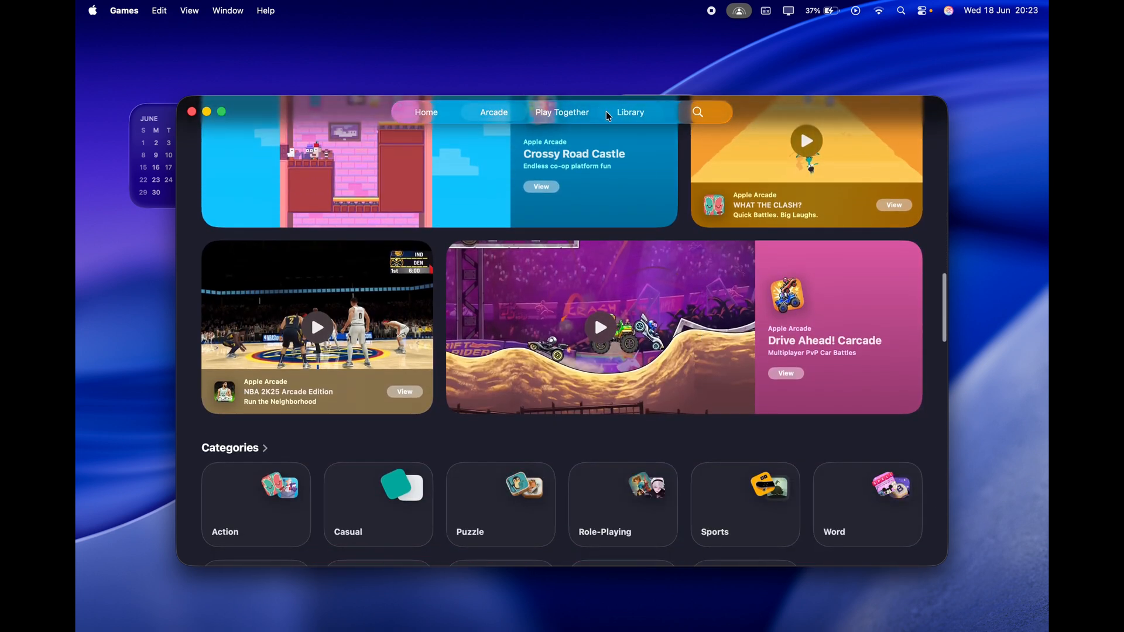
pyautogui.click(560, 112)
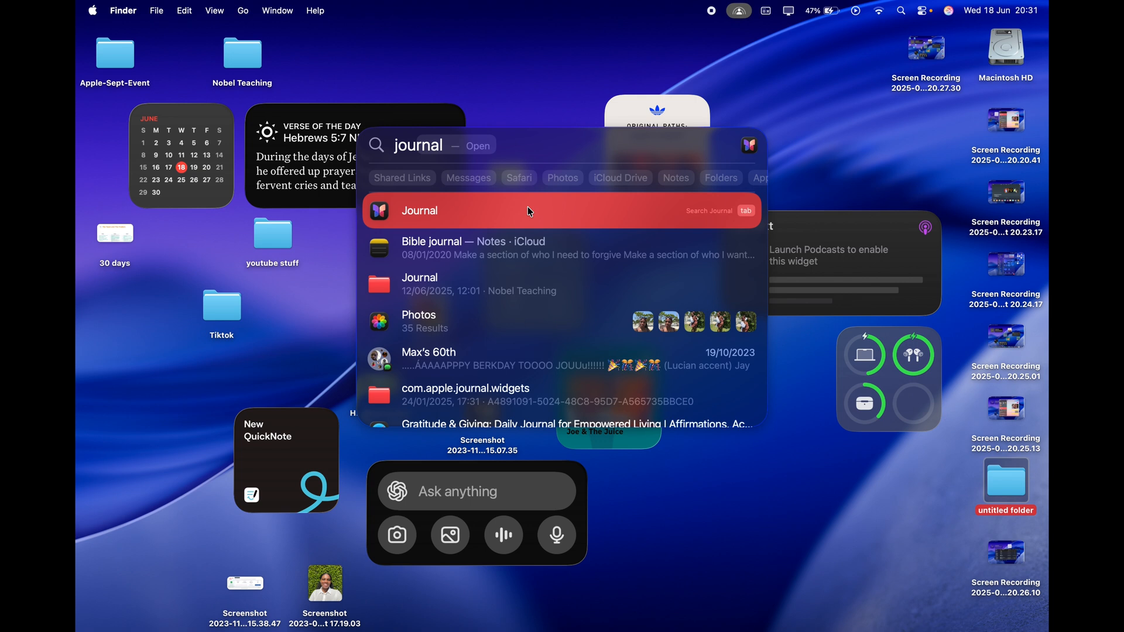
# - Launch Journal from the search results and dismiss its iCloud syncing sheet
pyautogui.click(419, 211)
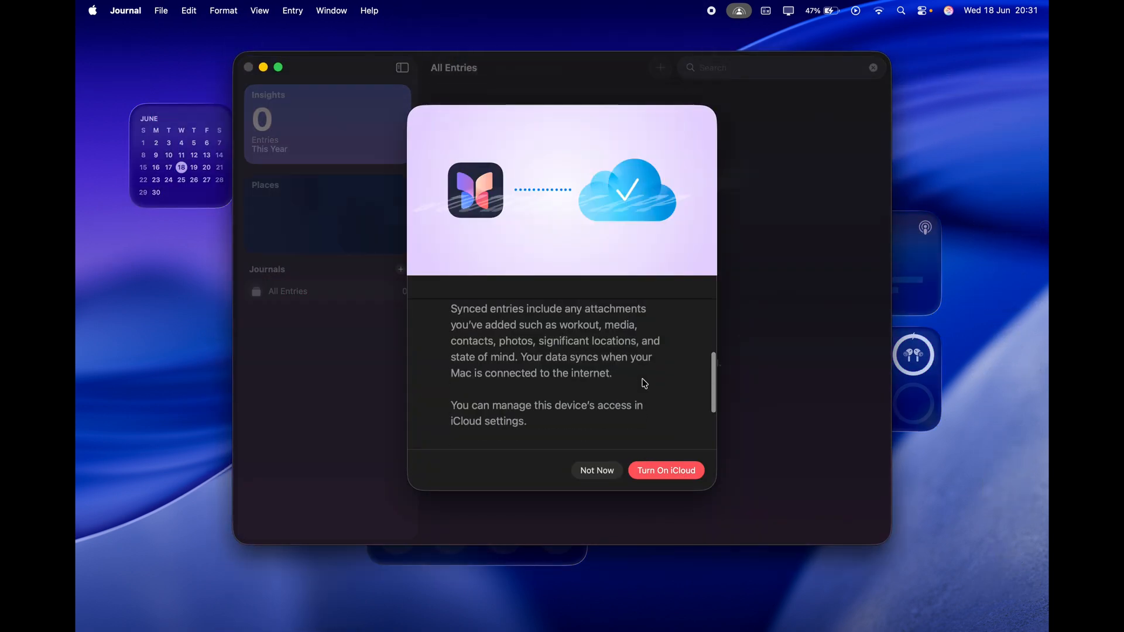
pyautogui.click(596, 471)
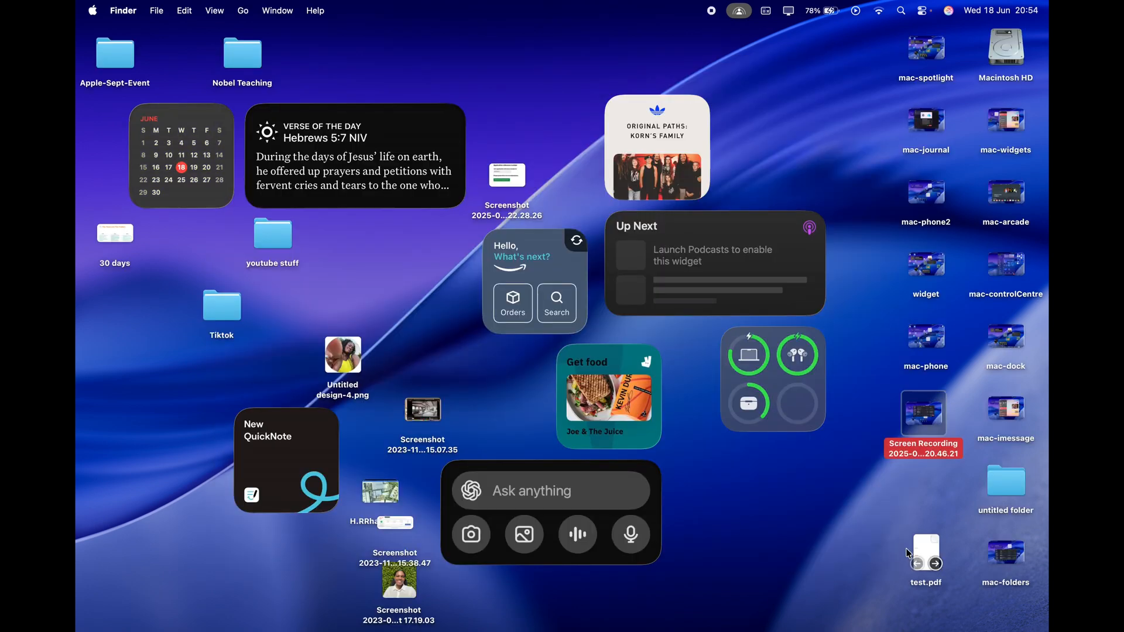
# - Open test.pdf in Preview and rotate page 4 upside down
pyautogui.doubleClick(925, 555)
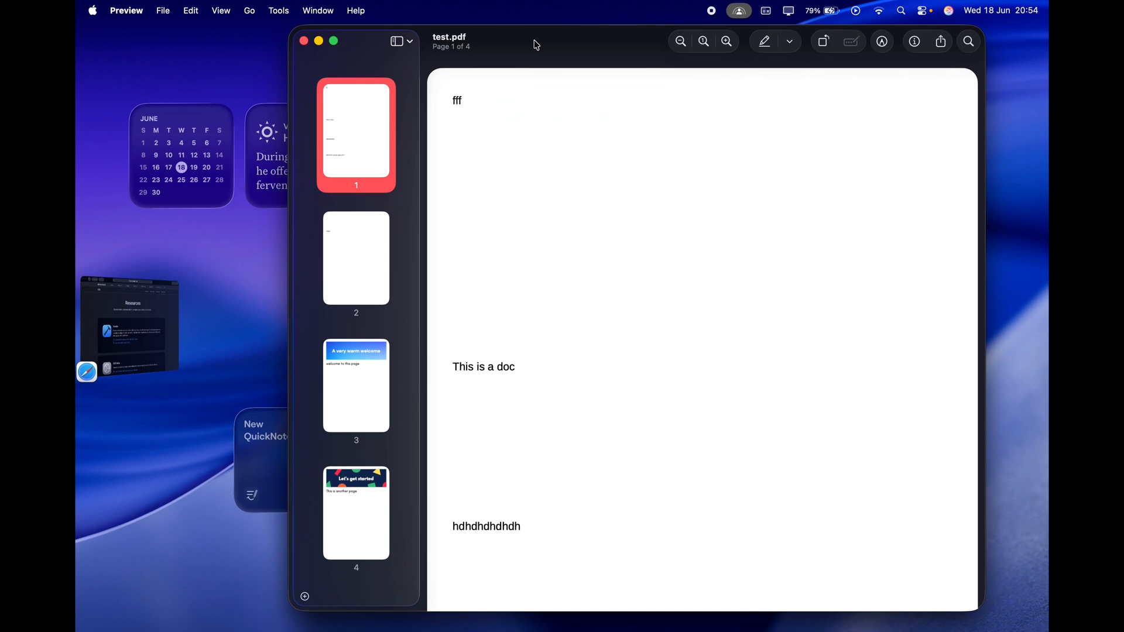
pyautogui.click(356, 385)
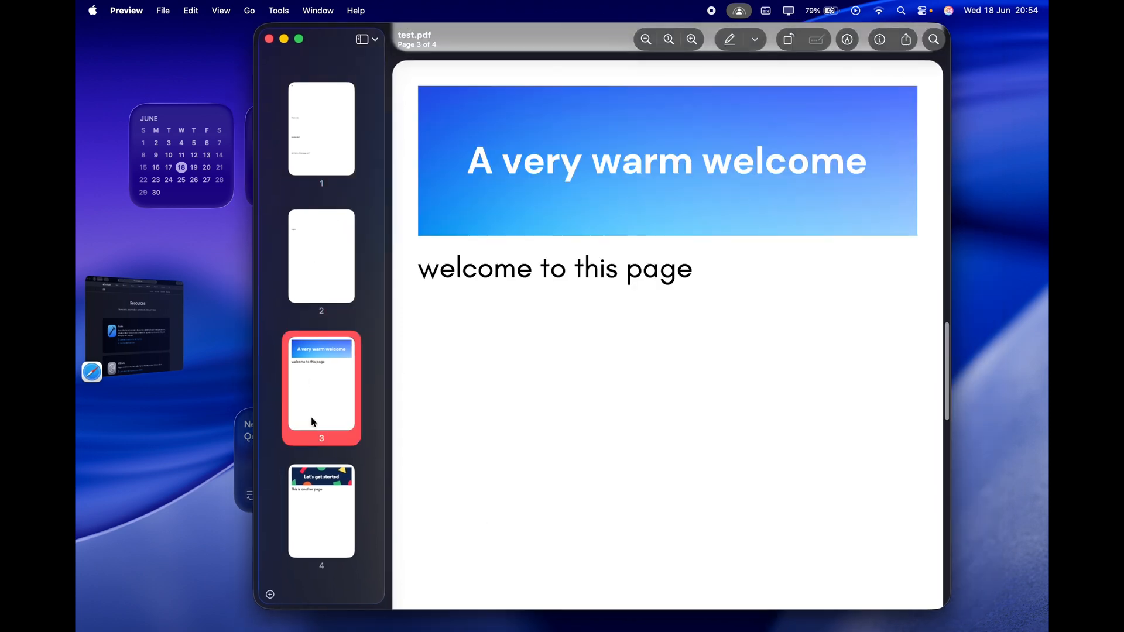
pyautogui.click(321, 511)
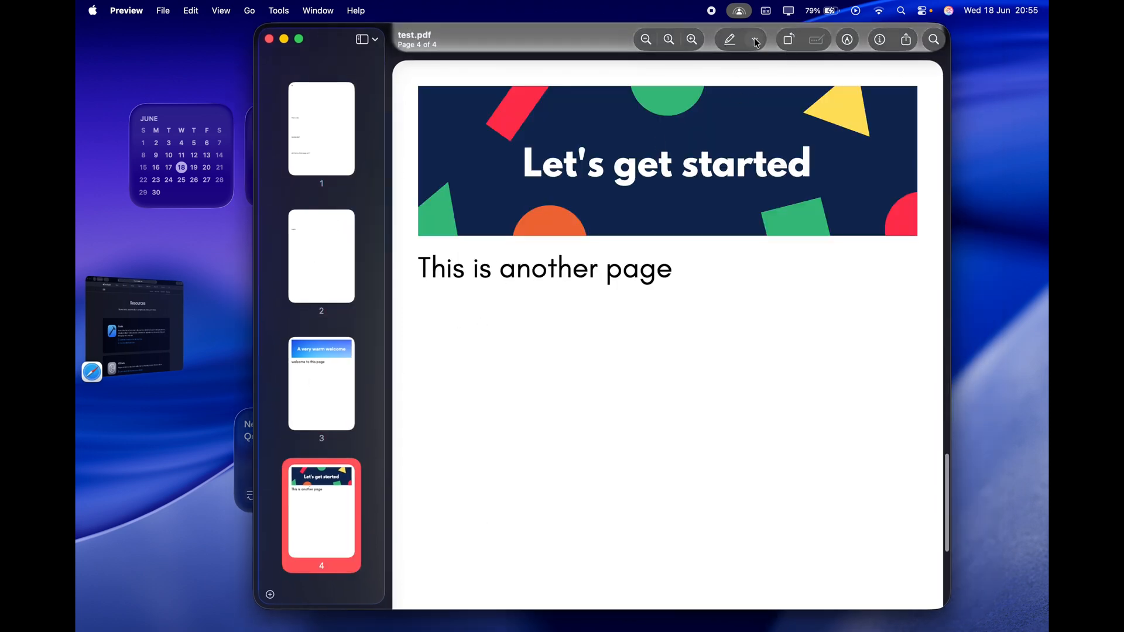
pyautogui.click(753, 40)
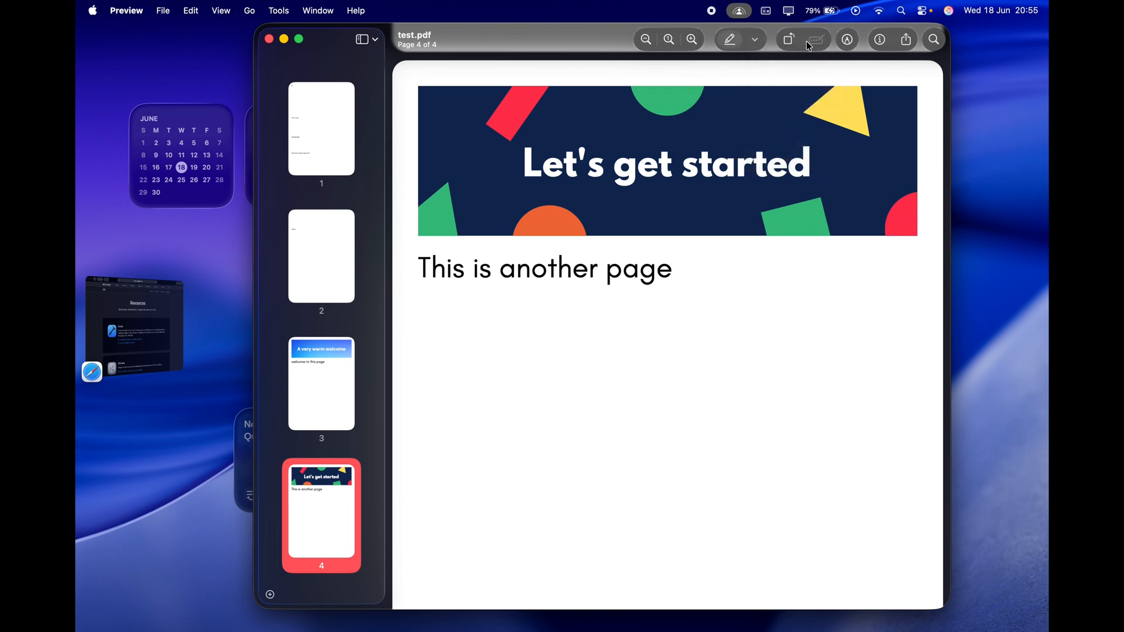
pyautogui.click(788, 40)
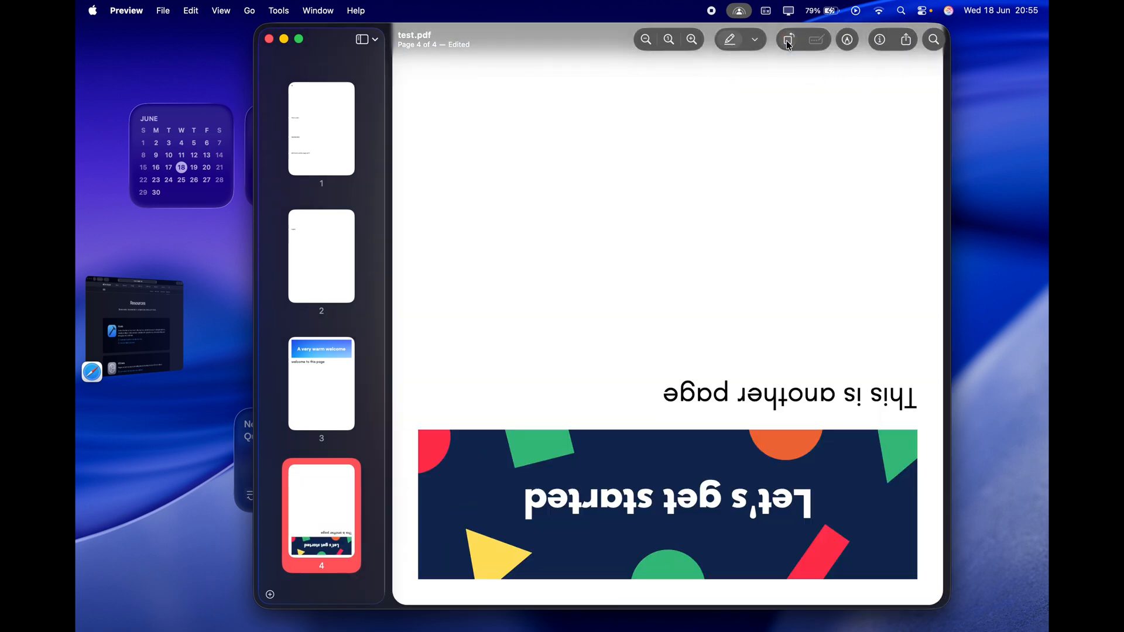
# - Return to page 1 and toggle Use Dark Appearance for PDF from the View menu
pyautogui.click(221, 10)
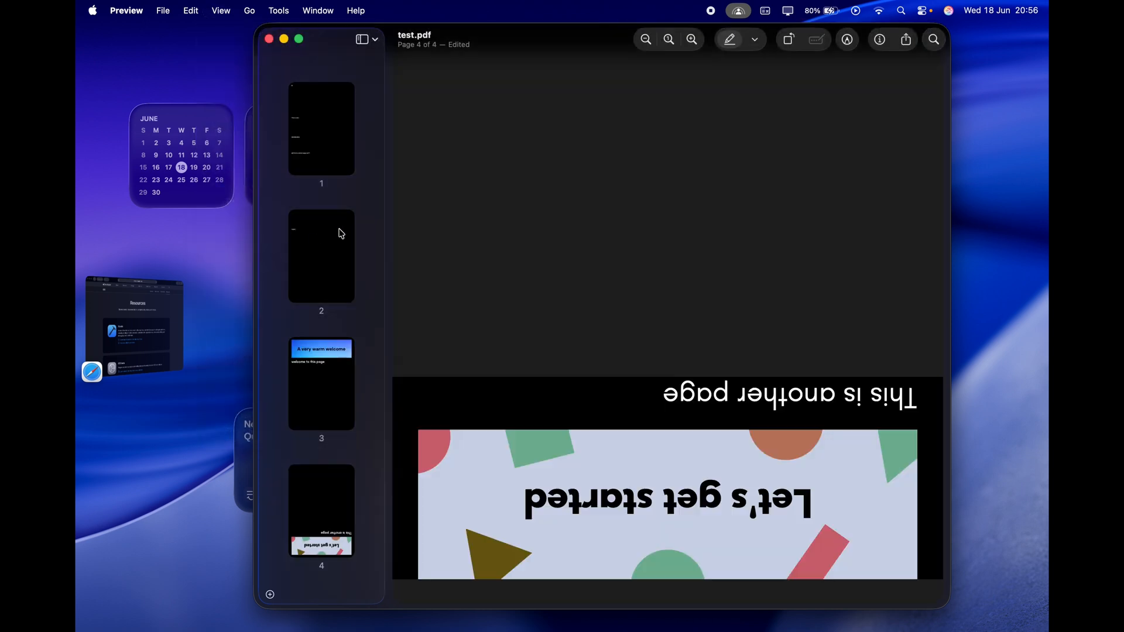
pyautogui.click(321, 257)
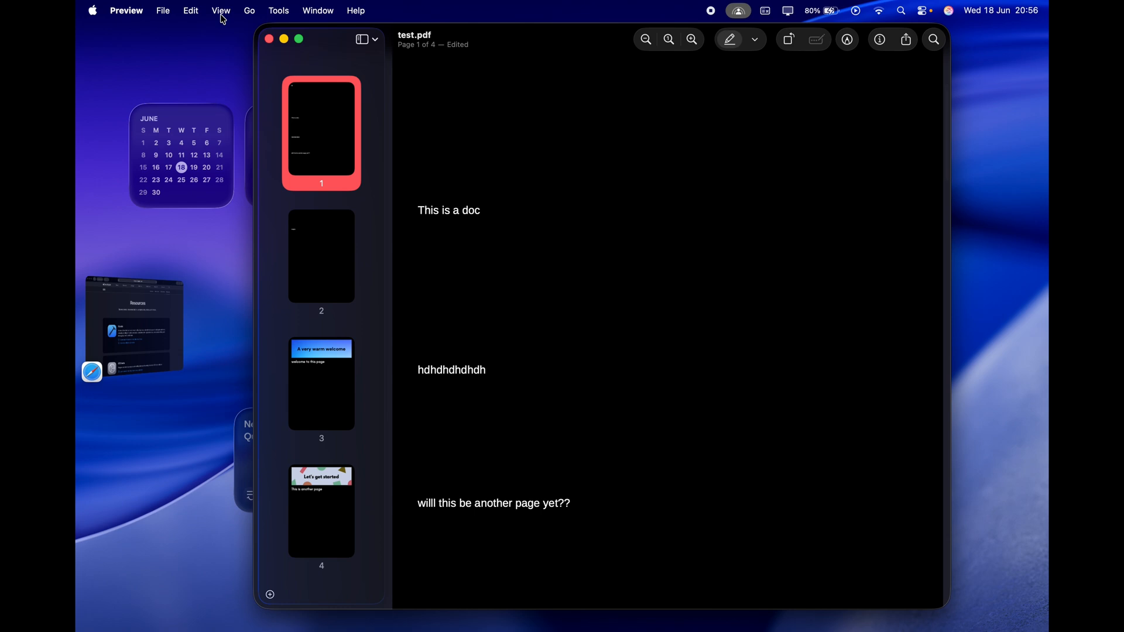
pyautogui.click(220, 11)
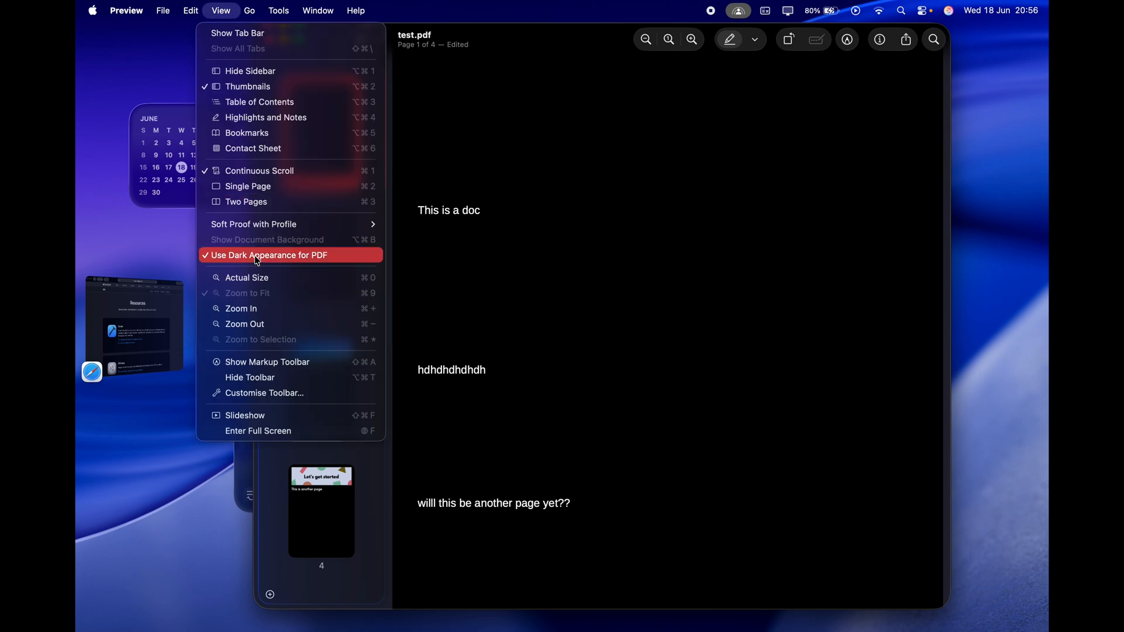
pyautogui.click(270, 256)
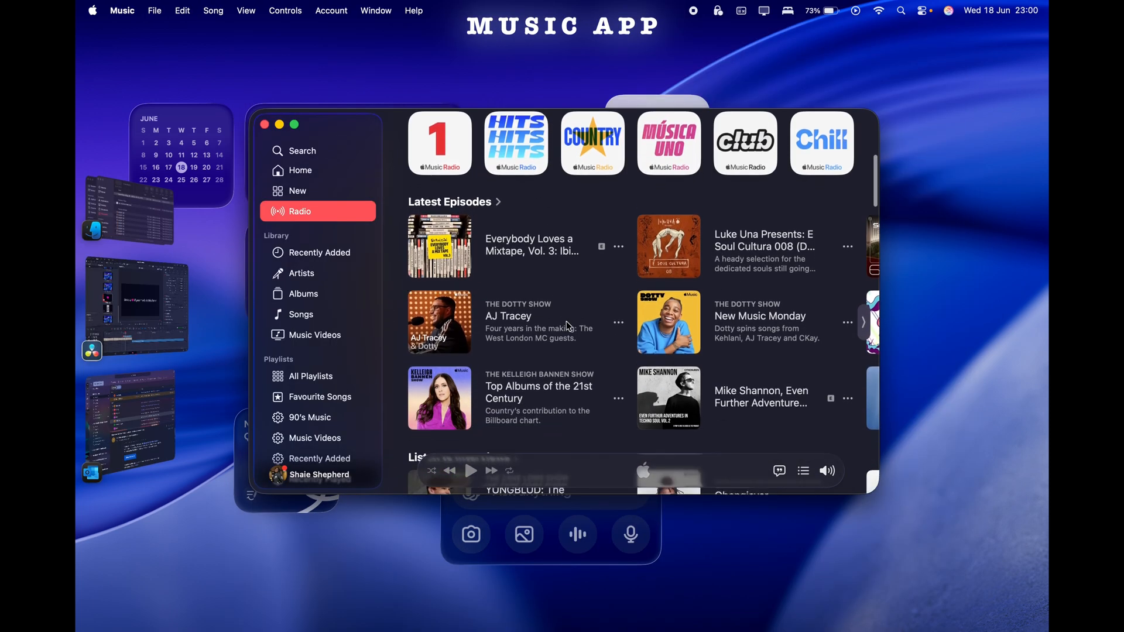
# - Scroll through the Radio and Browse pages while Holy Blindfold plays with lyrics
pyautogui.scroll(-3)
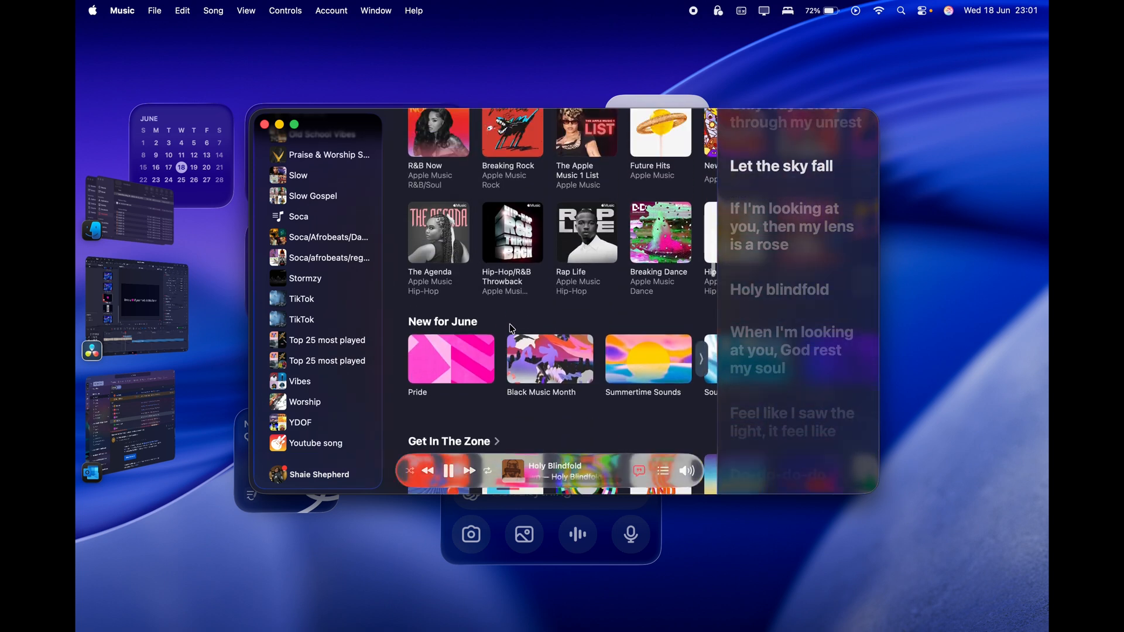
pyautogui.scroll(-3)
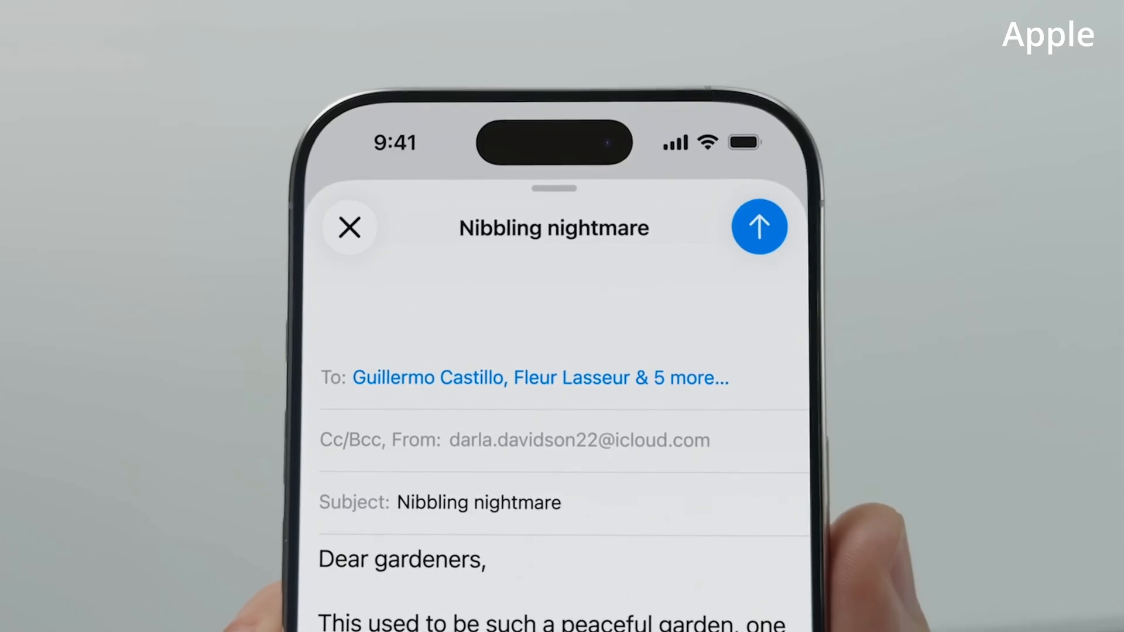
pyautogui.click(350, 227)
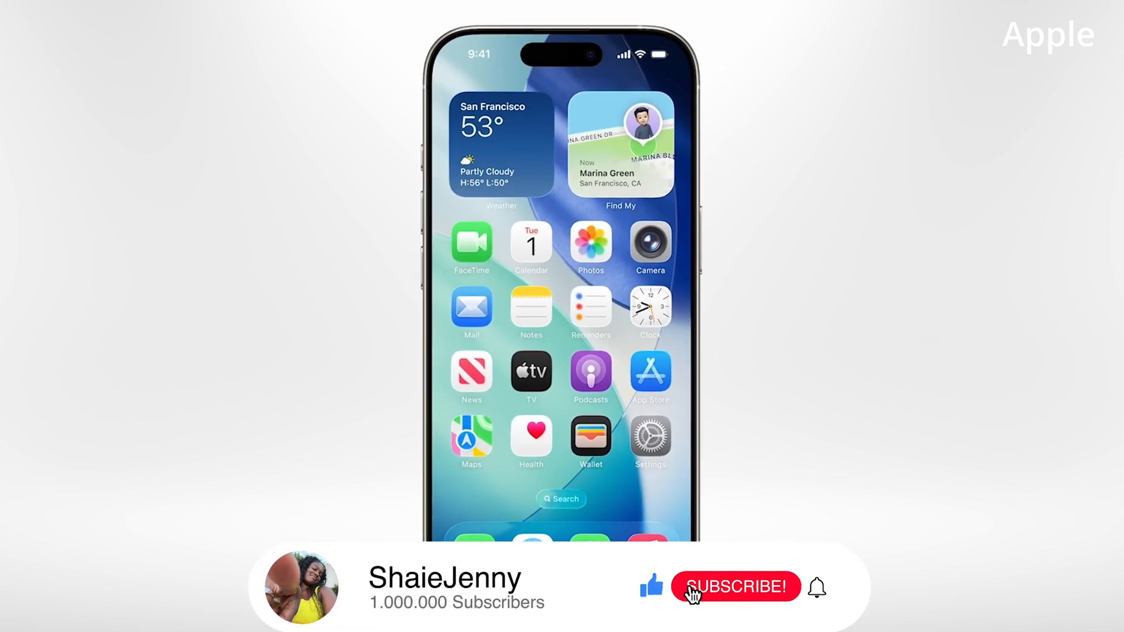
pyautogui.click(735, 587)
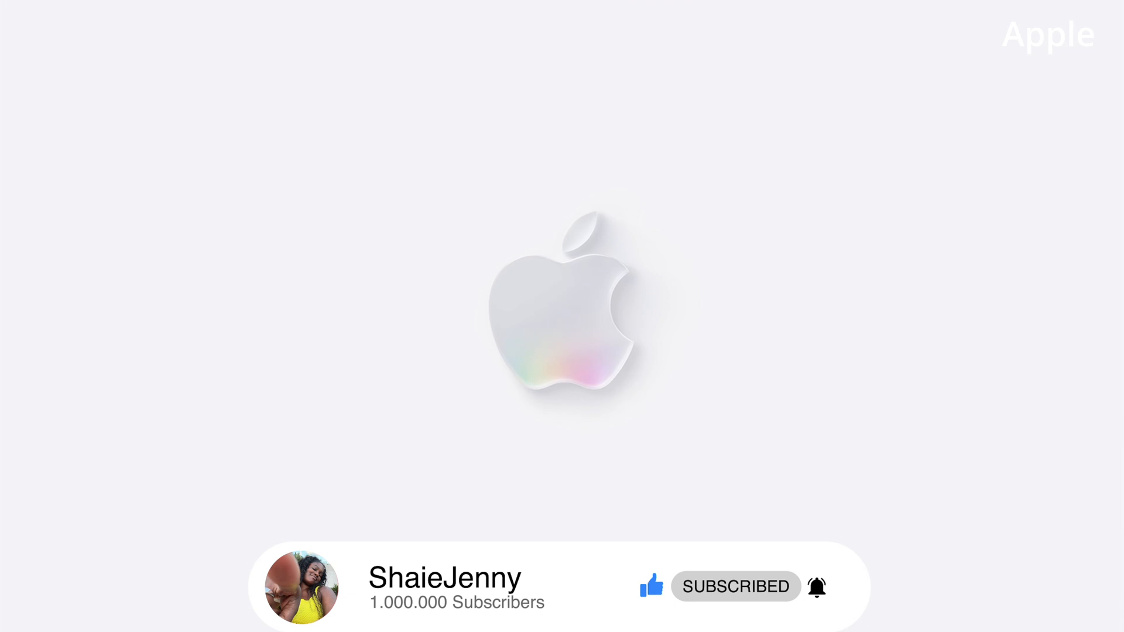